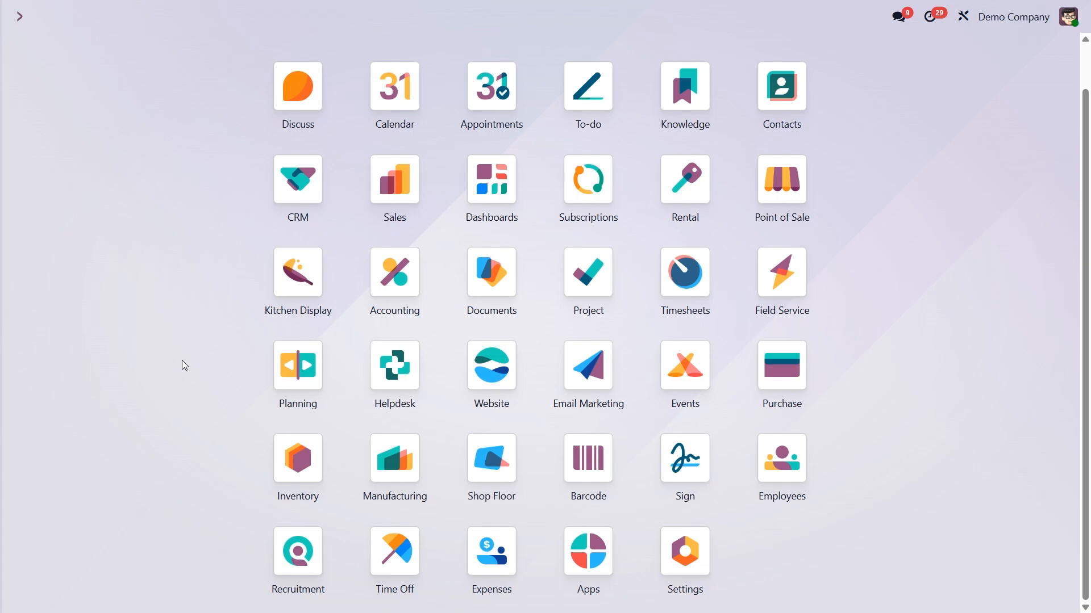
pyautogui.moveTo(303, 314)
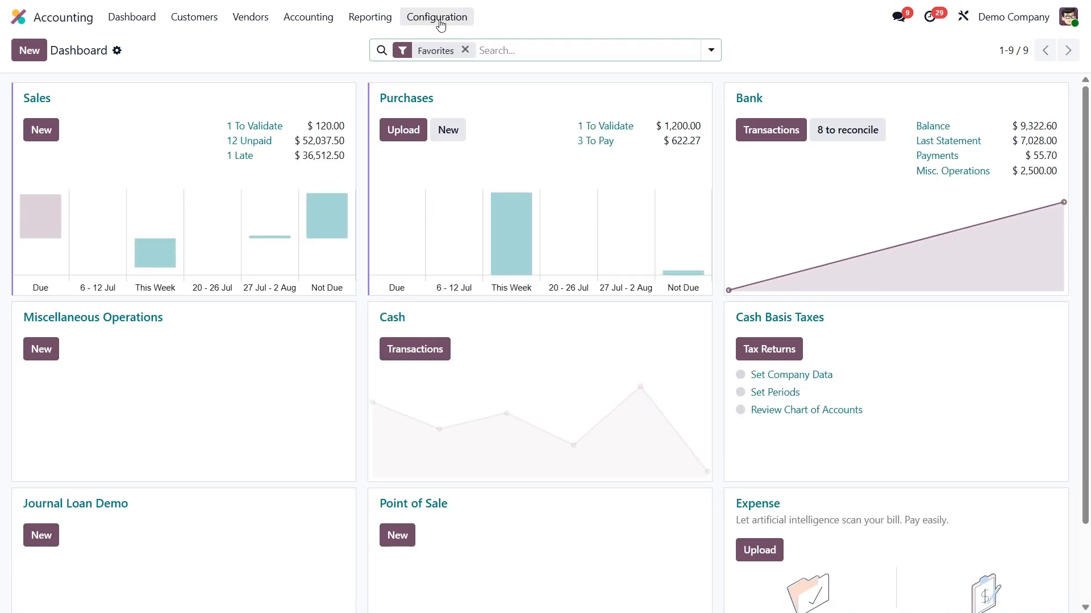
# Enable Default Terms & Conditions as a note reading 'Goods sold are non-refundable. Please inspect your items upon delivery.'
pyautogui.click(436, 16)
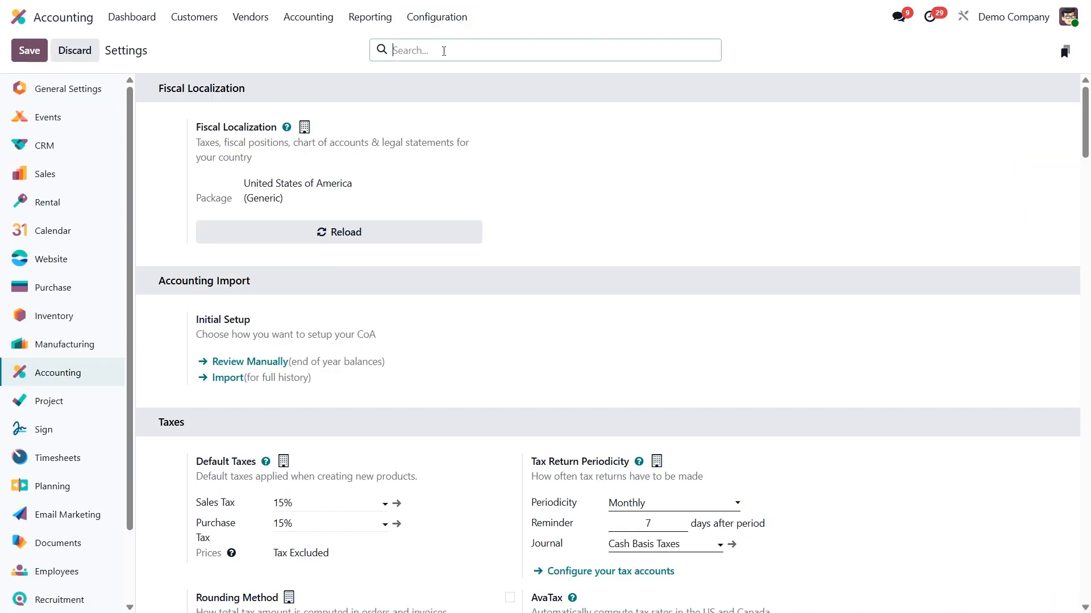
pyautogui.scroll(-3)
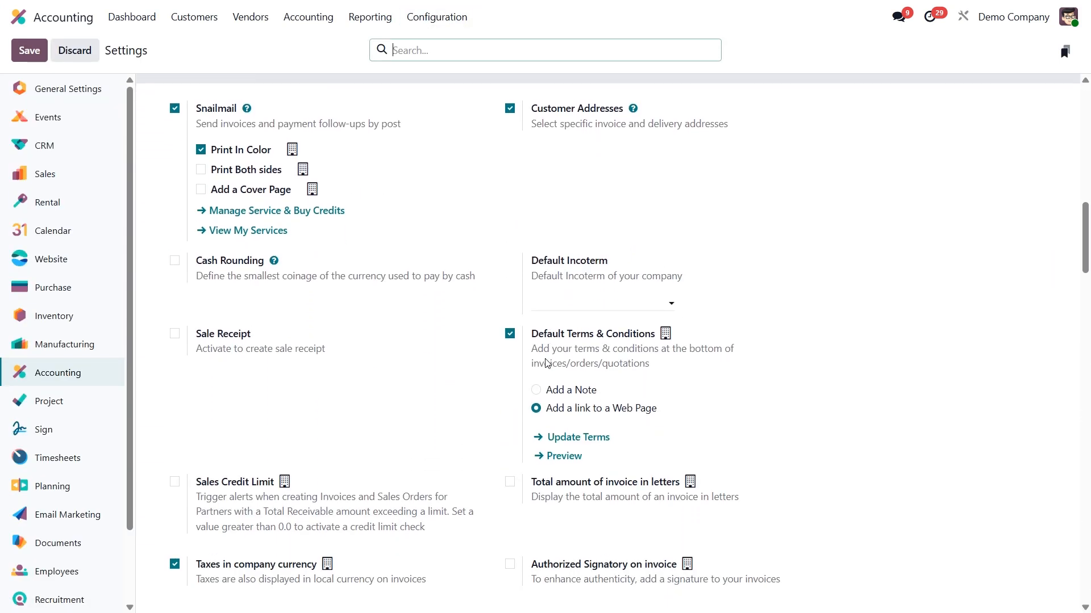
pyautogui.moveTo(656, 342)
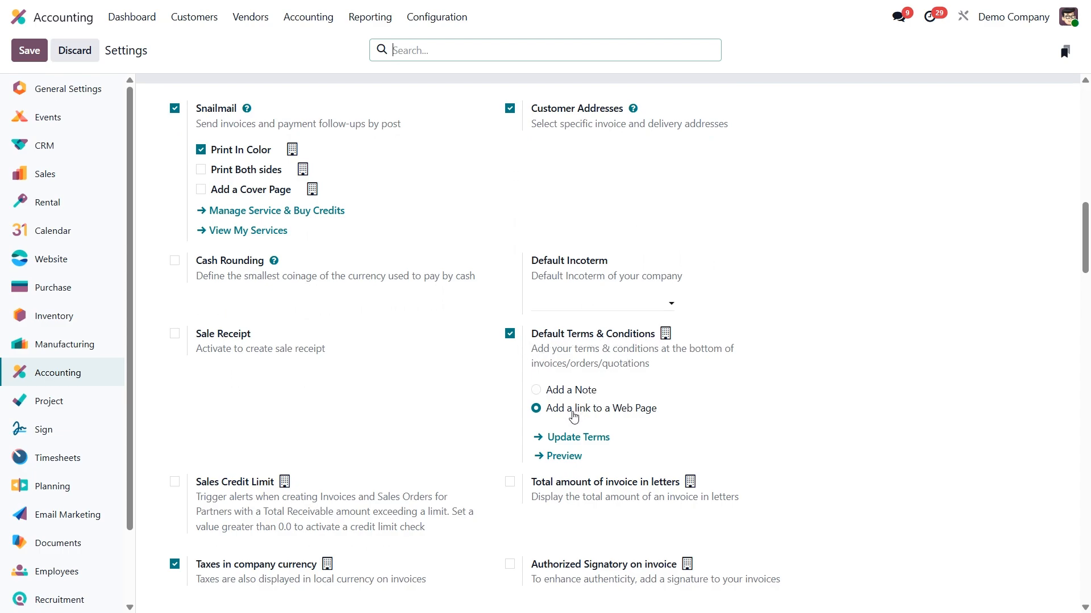
pyautogui.click(535, 391)
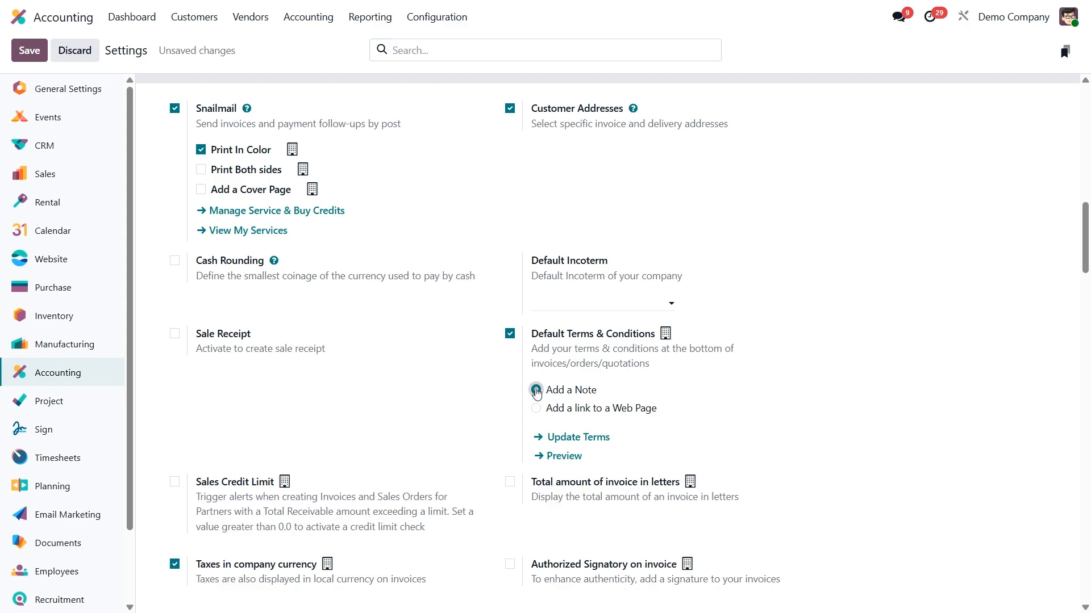
pyautogui.click(536, 390)
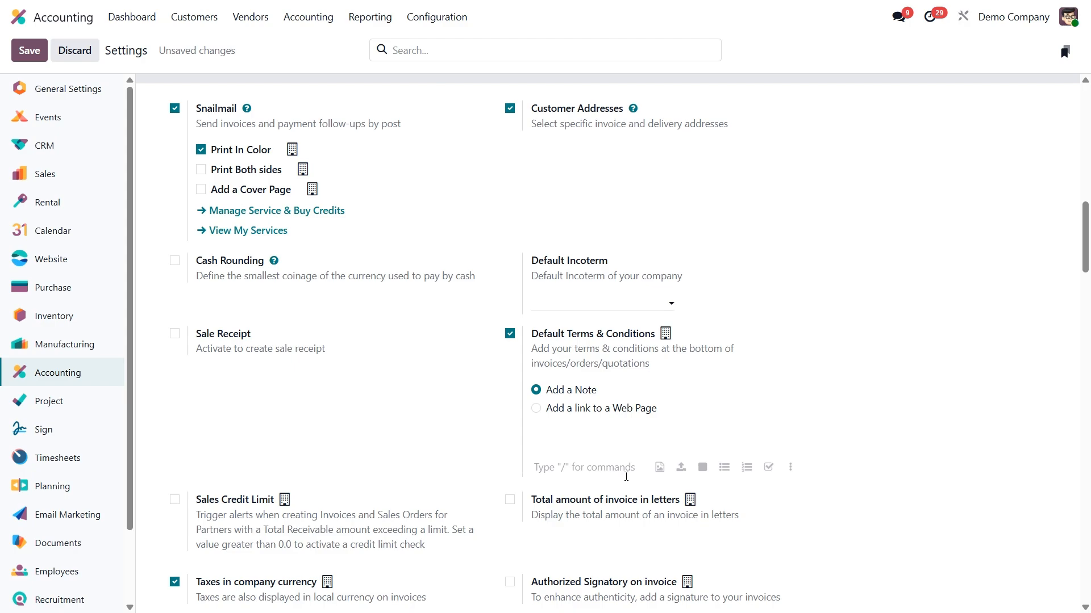
pyautogui.write('Goods sold are non-refundable. Please inspect your items upon delivery.')
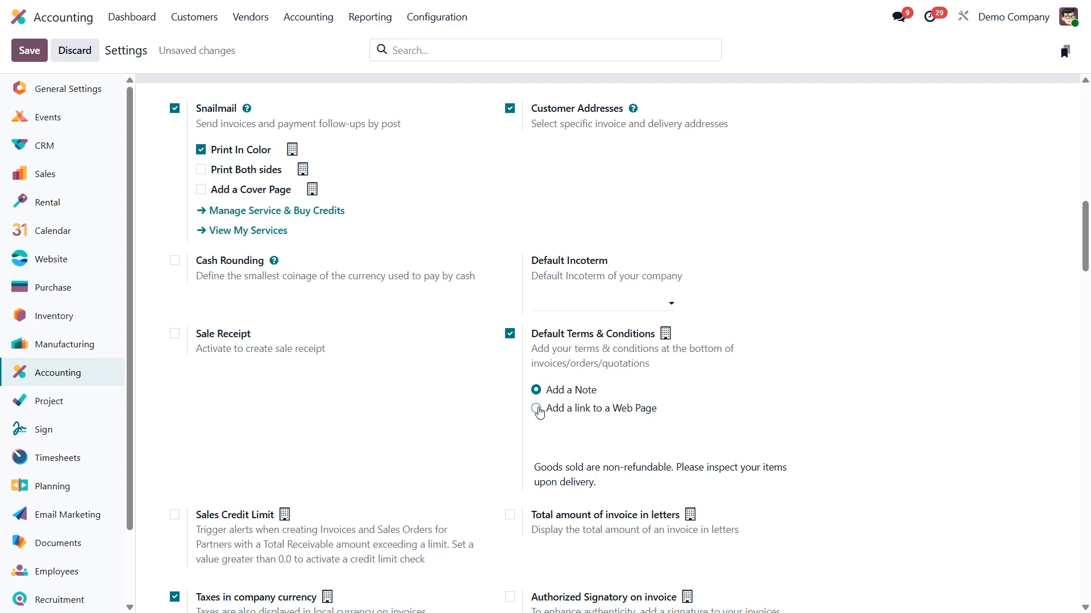
# Try the web-page link option for the terms, then revert to the note option
pyautogui.click(536, 408)
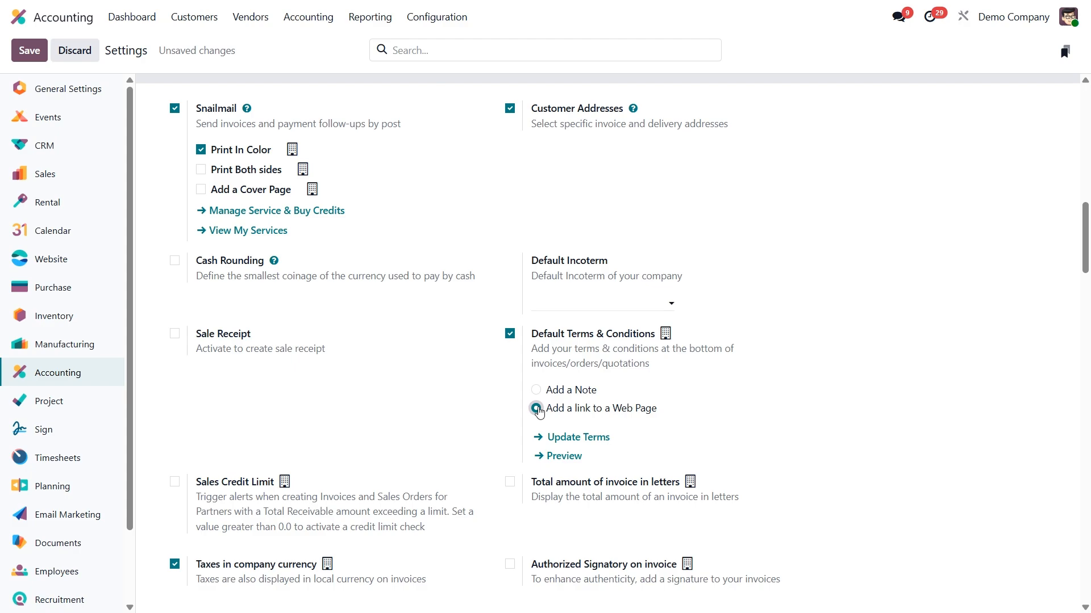
pyautogui.click(534, 408)
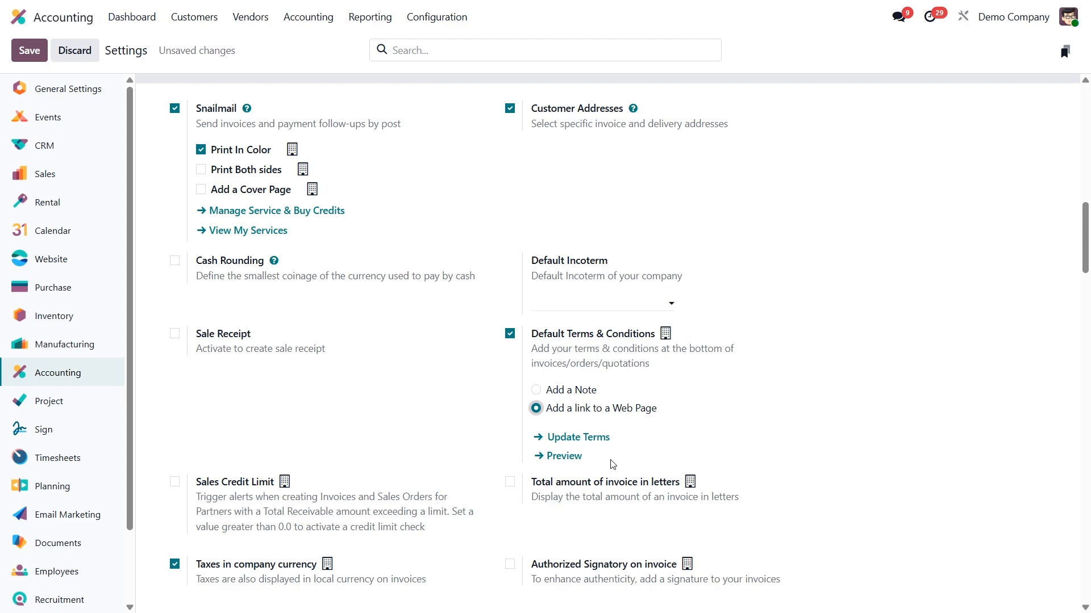
pyautogui.moveTo(594, 454)
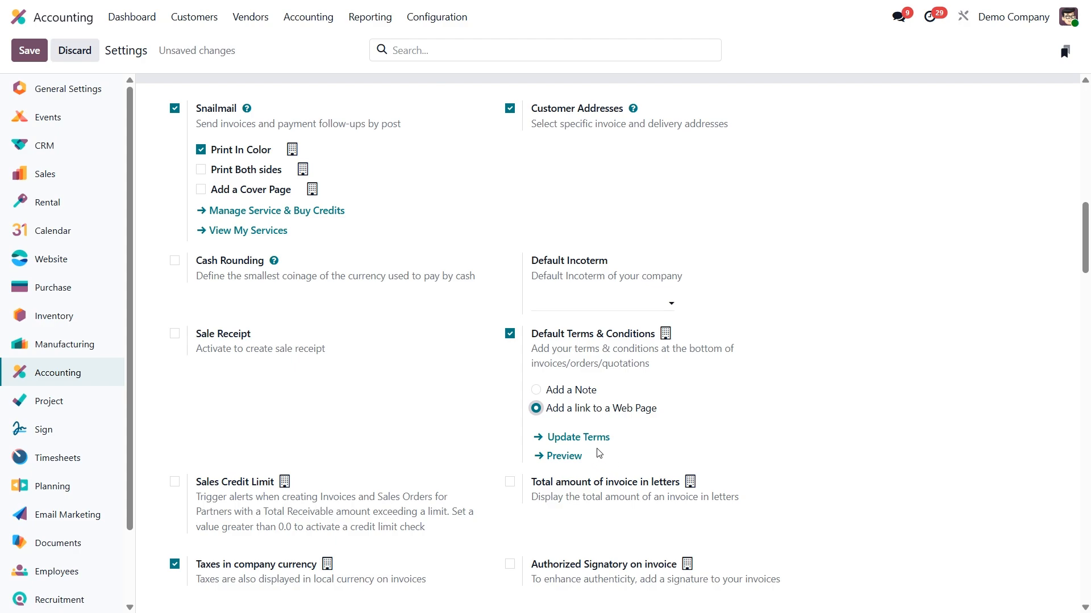
pyautogui.moveTo(614, 453)
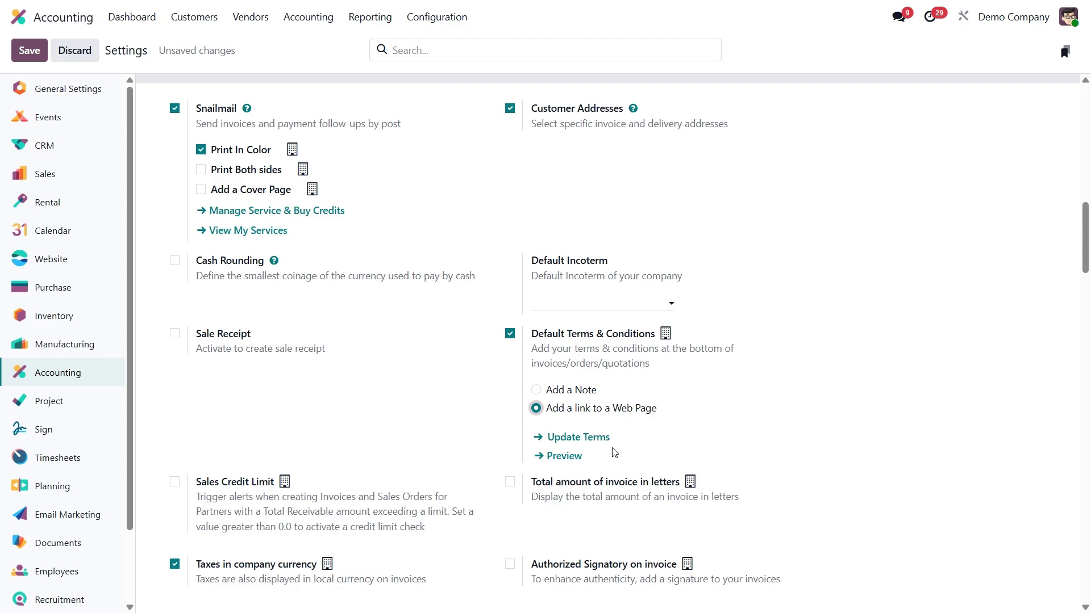
pyautogui.click(535, 390)
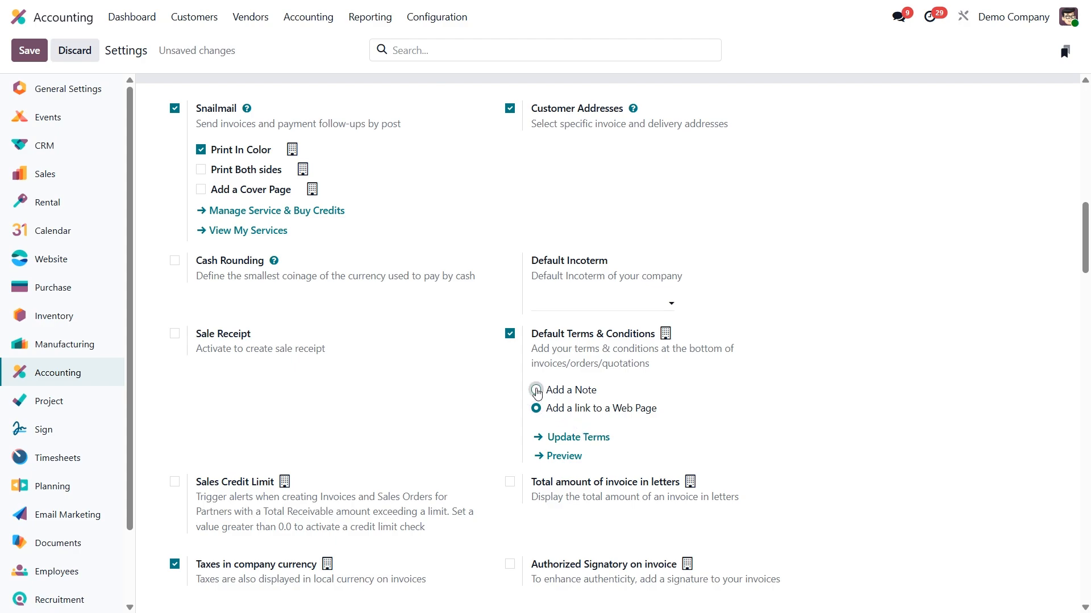
pyautogui.click(535, 391)
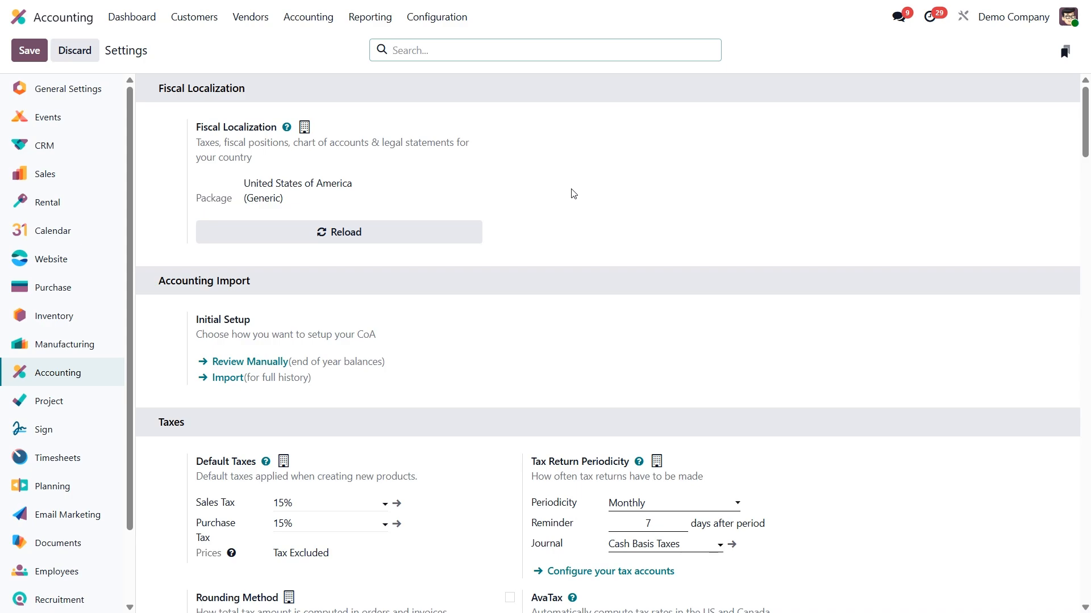
pyautogui.moveTo(615, 182)
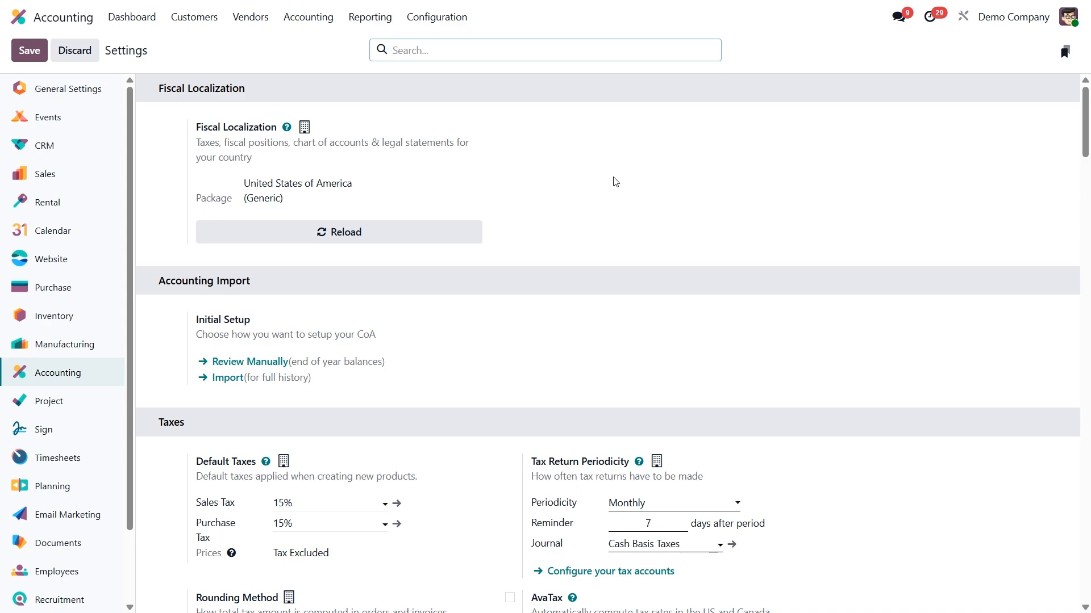
pyautogui.moveTo(634, 207)
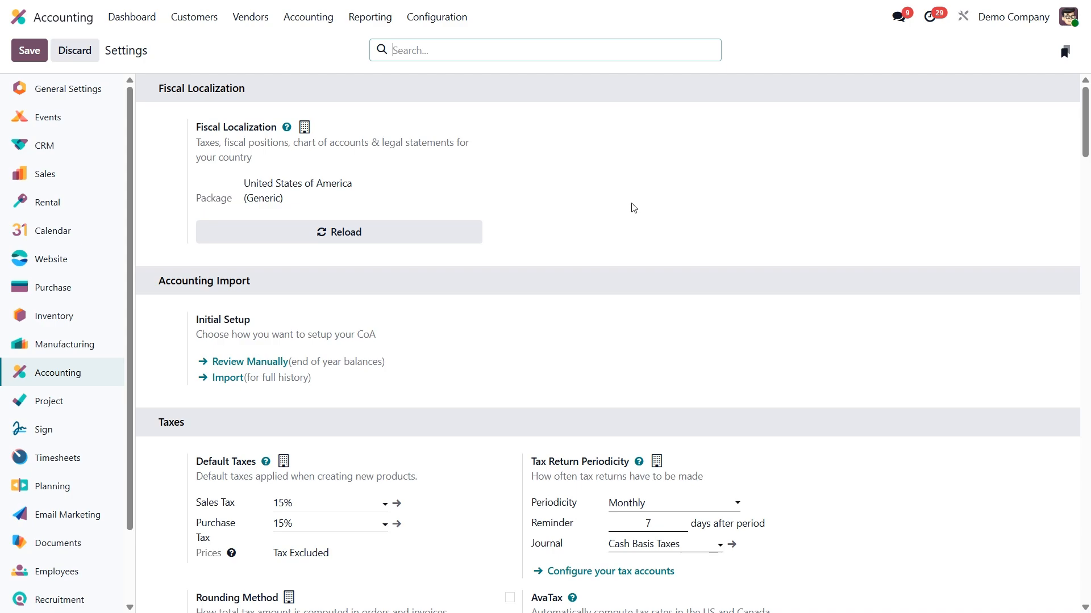
pyautogui.moveTo(630, 205)
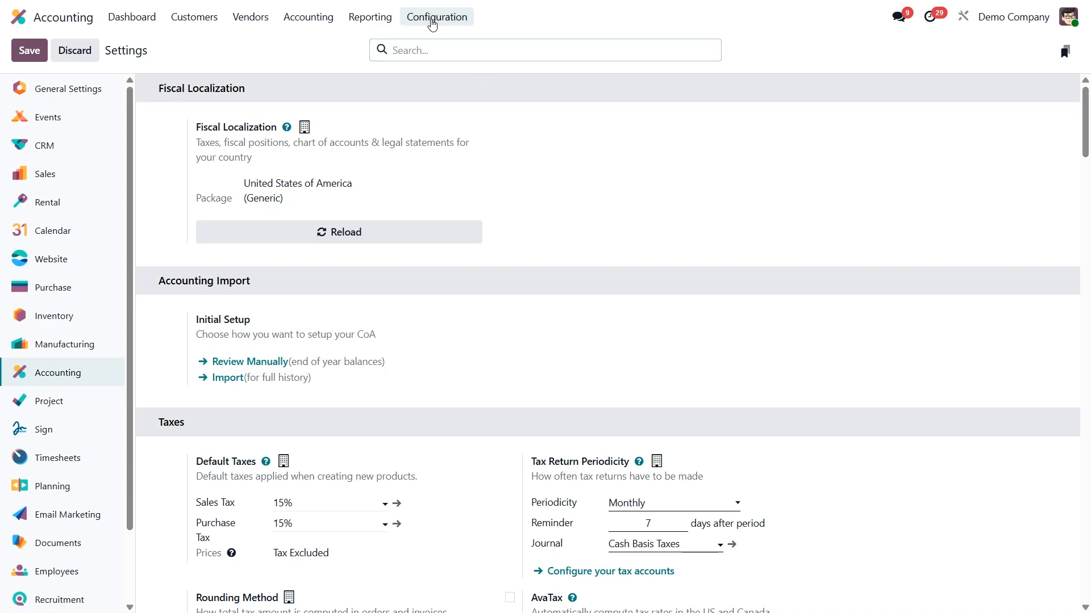
# Review the '30% Now, Balance 60 Days' payment term and return to the Payment Terms list
pyautogui.click(436, 16)
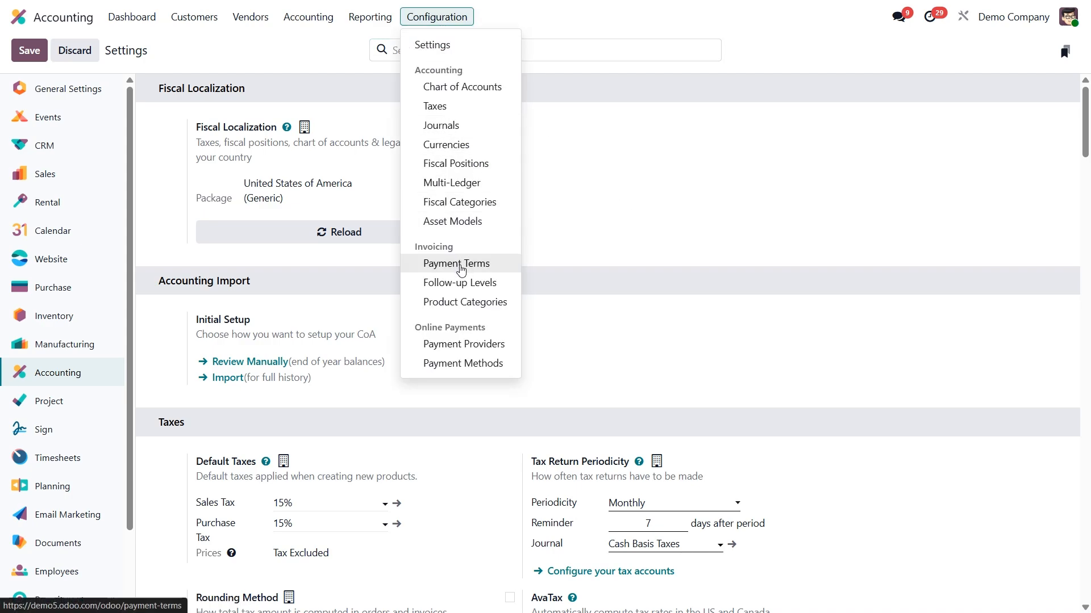
pyautogui.click(457, 263)
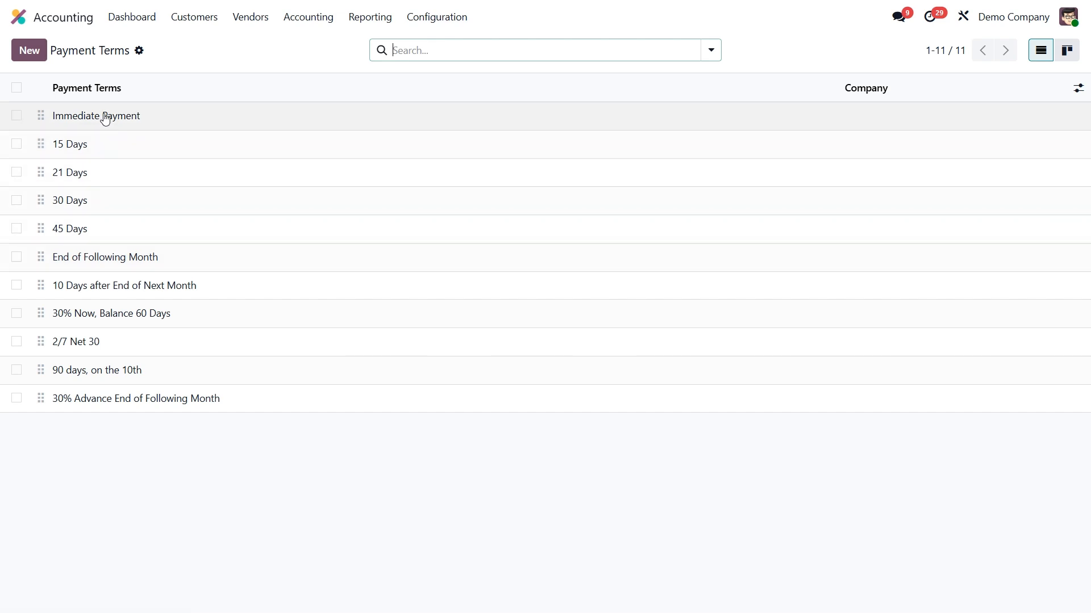
pyautogui.moveTo(69, 277)
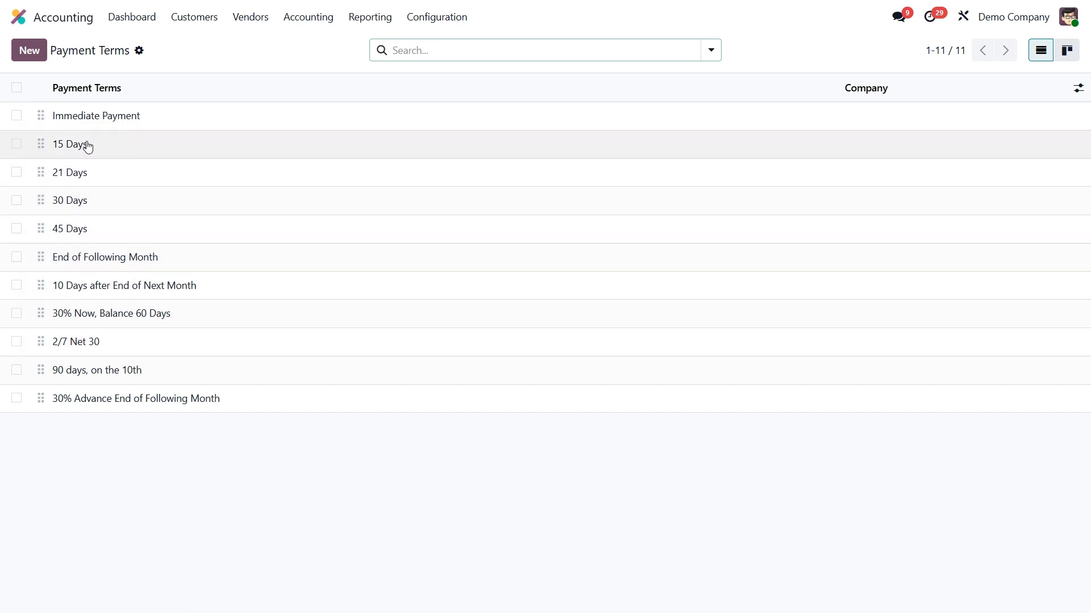
pyautogui.moveTo(61, 209)
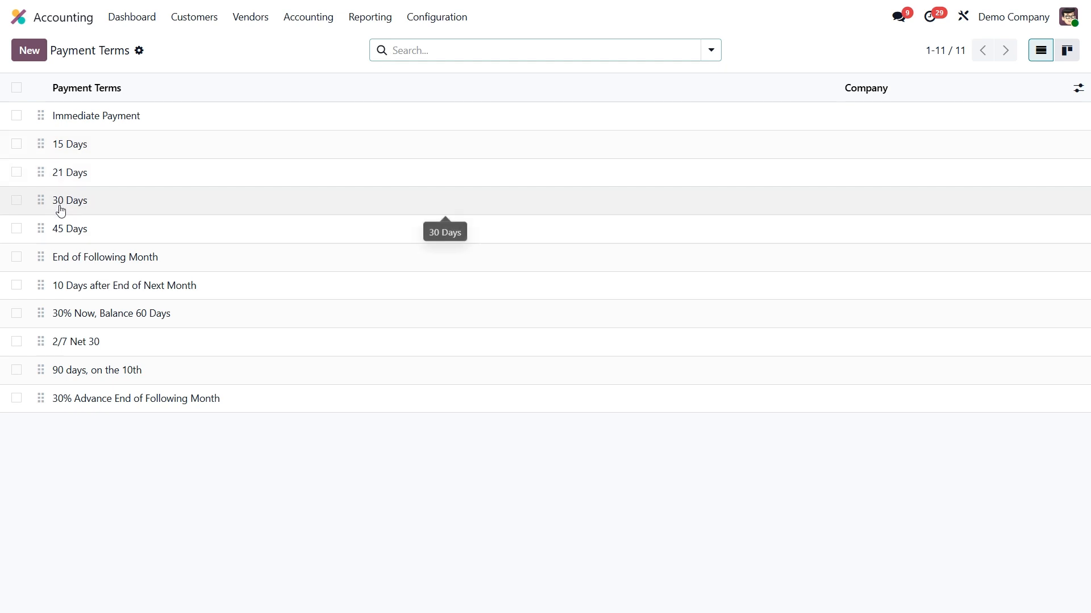
pyautogui.moveTo(188, 268)
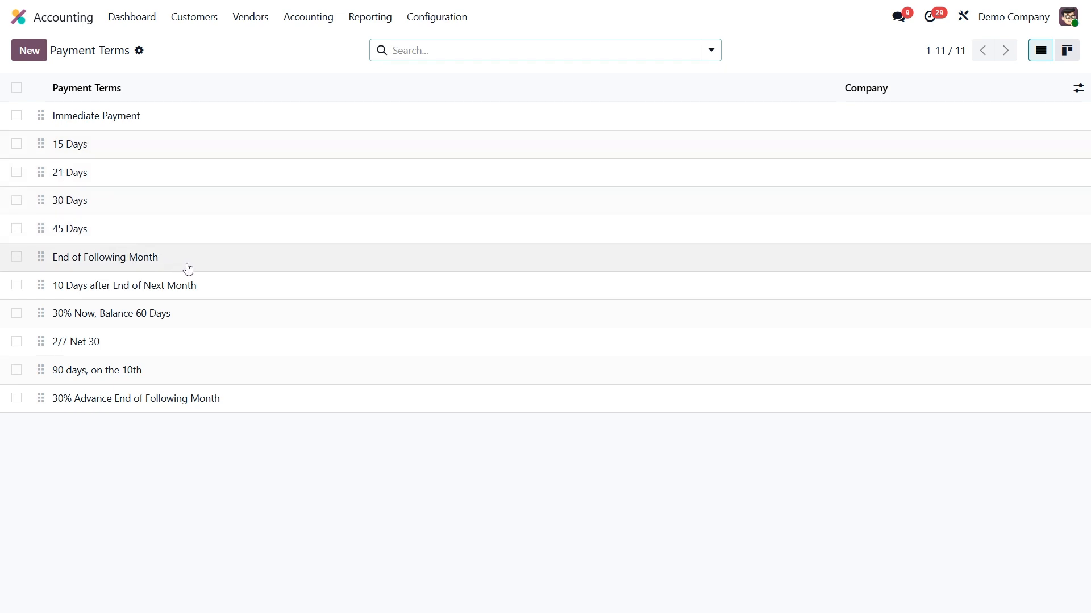
pyautogui.moveTo(164, 366)
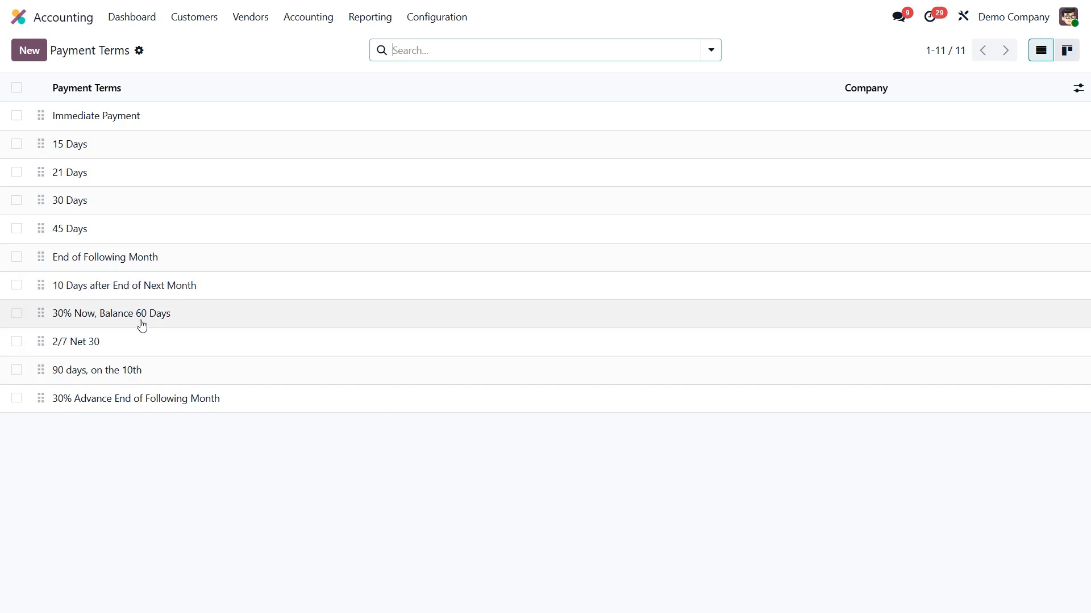
pyautogui.click(112, 313)
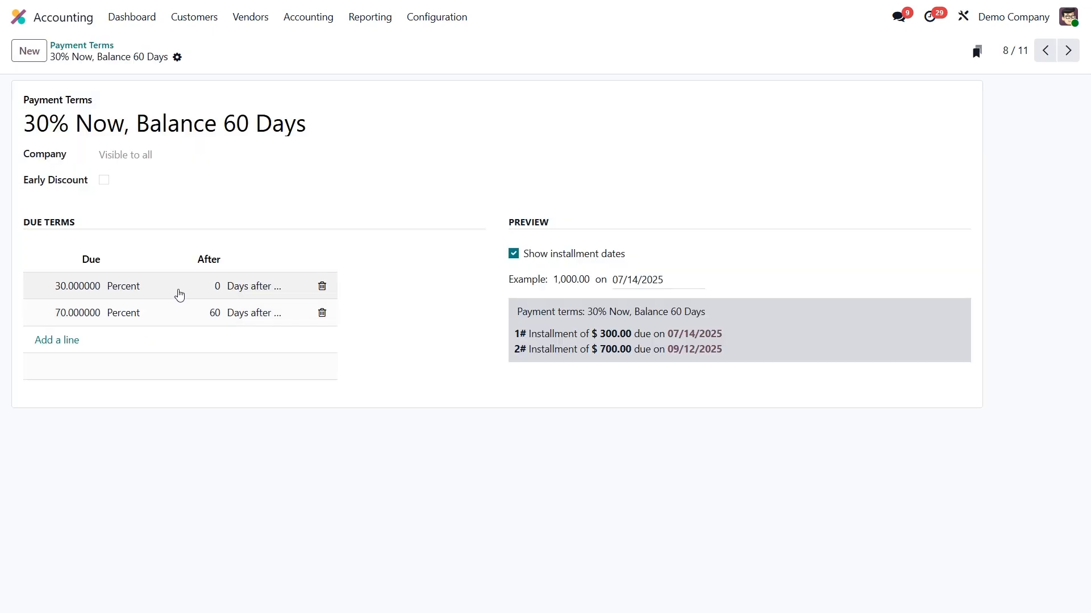
pyautogui.moveTo(83, 48)
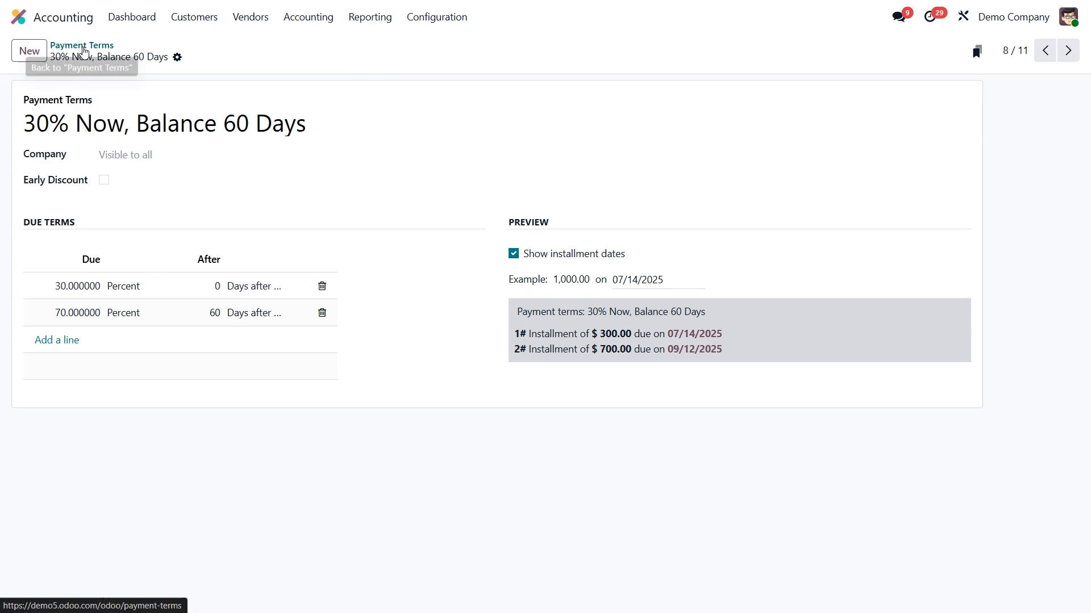
pyautogui.click(82, 45)
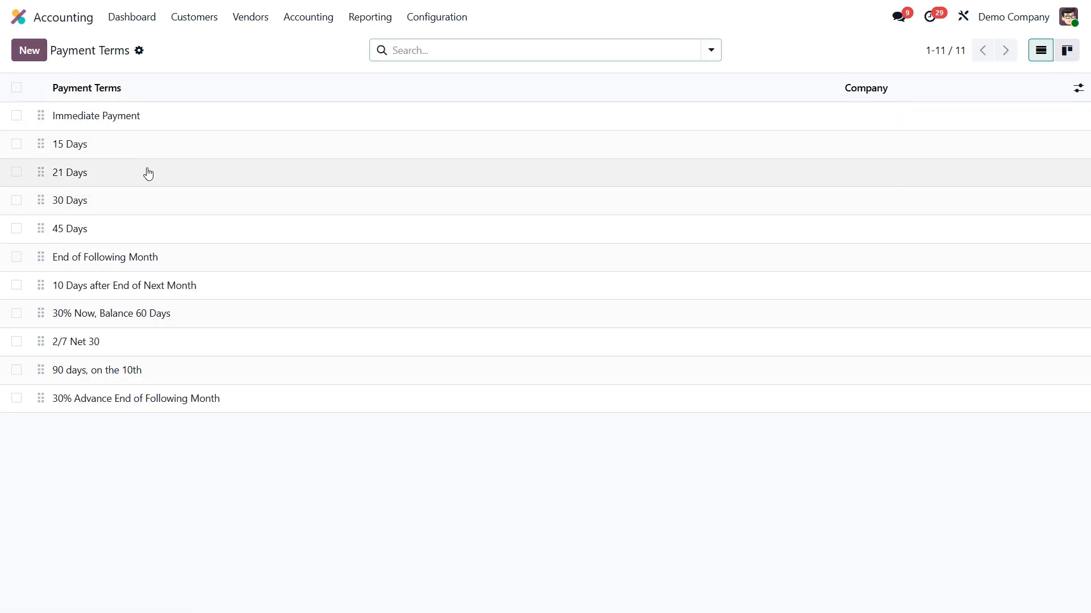
pyautogui.moveTo(148, 173)
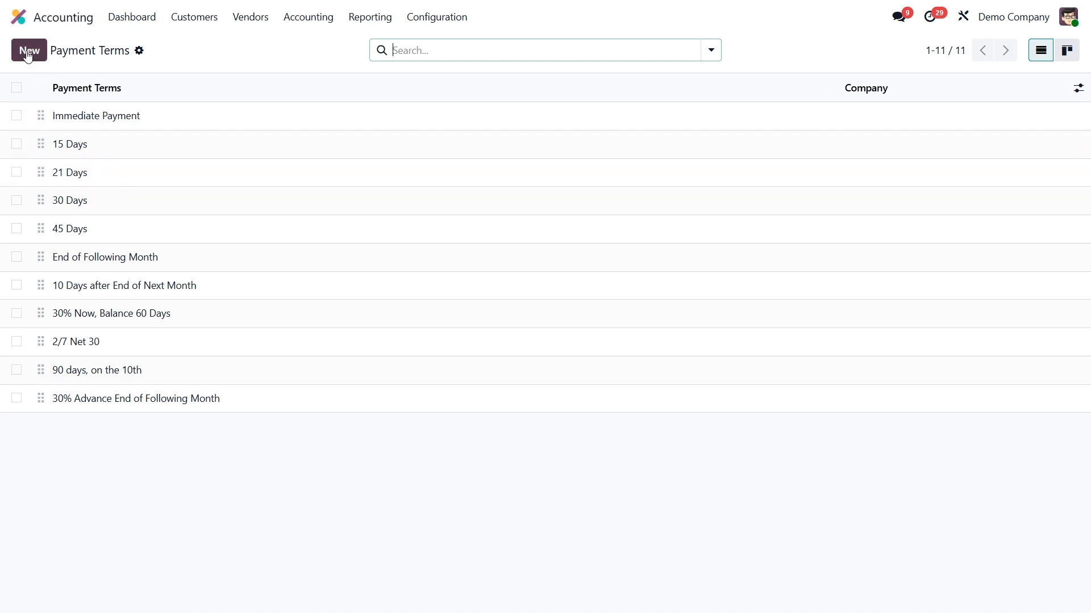
# Start a payment term named '50% Upfront, 50% in 15 Days' with the first line due at 50%
pyautogui.click(29, 50)
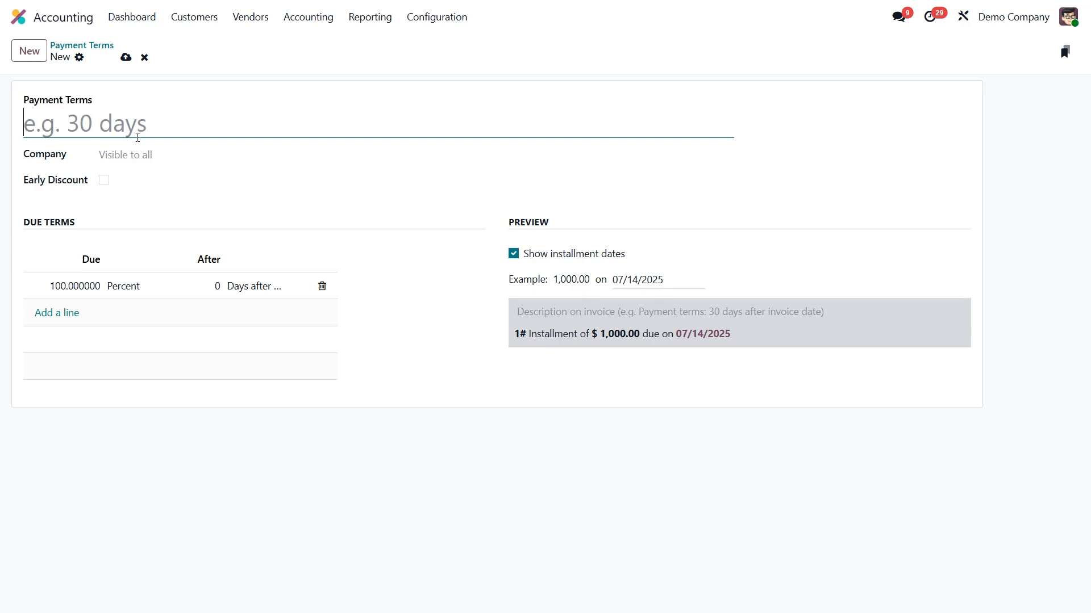
pyautogui.write('50% Upfront, 50% in 15 Days')
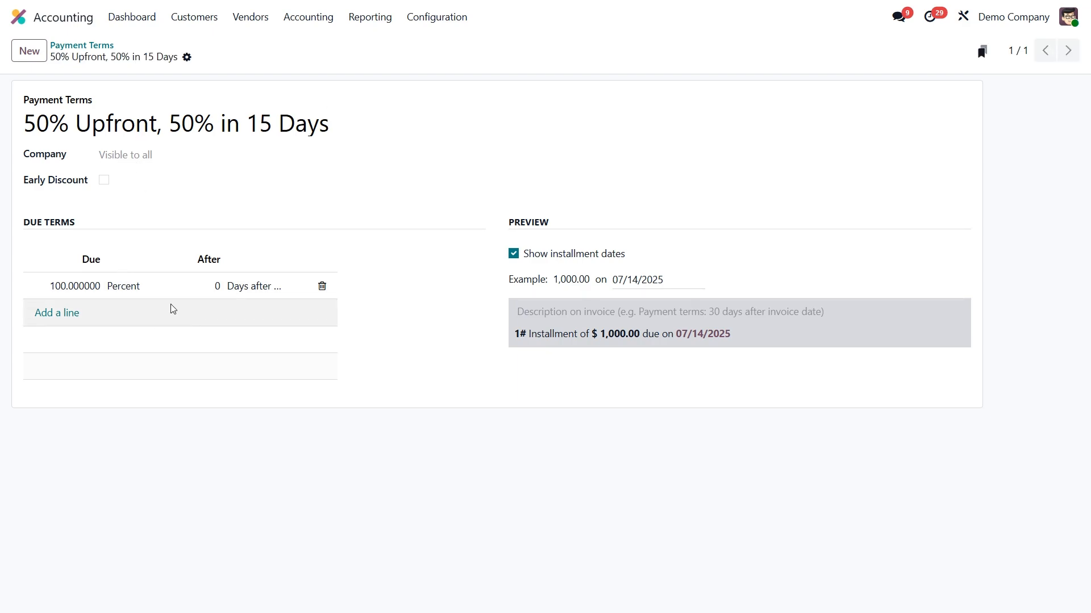
pyautogui.click(75, 286)
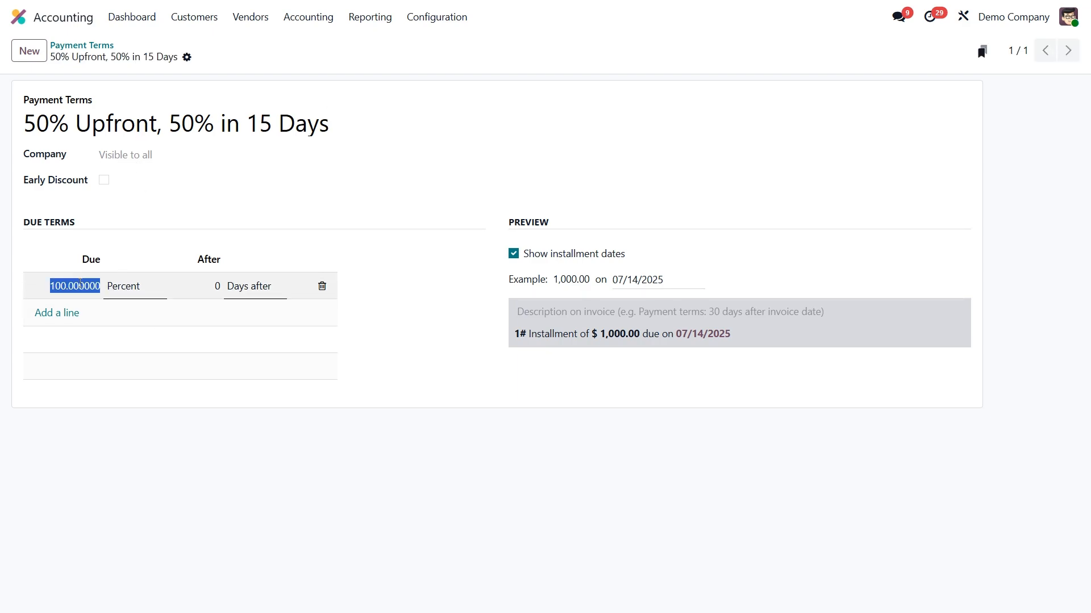
pyautogui.write('50')
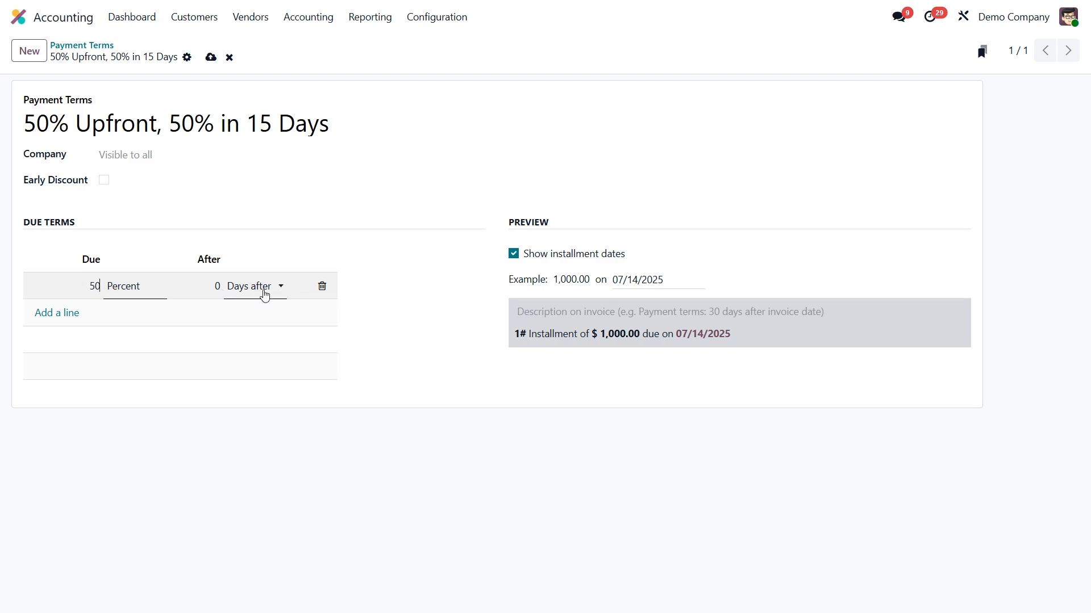
pyautogui.click(218, 286)
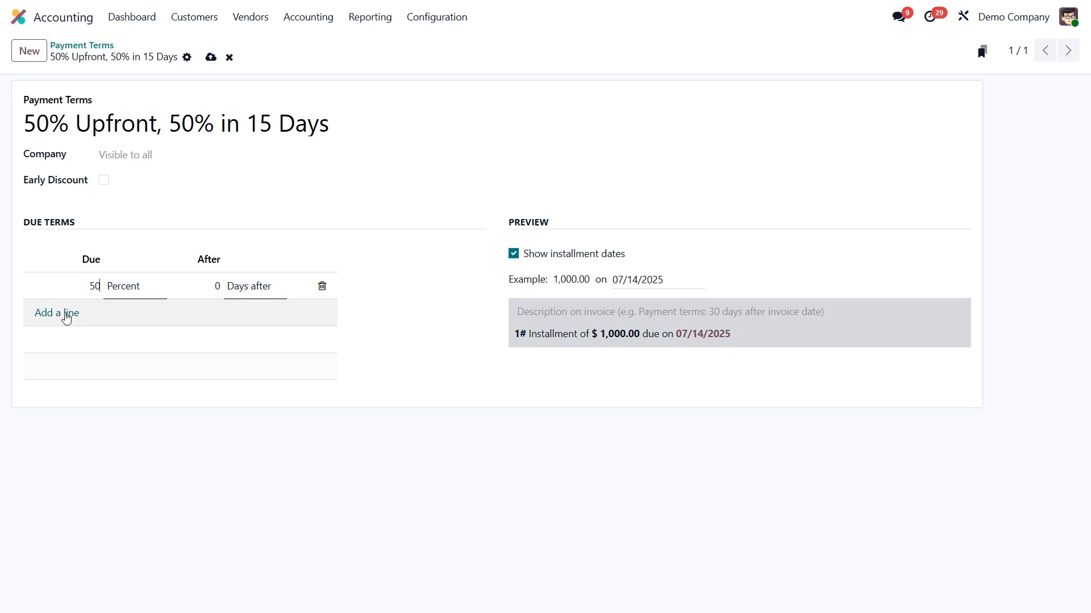
# Add a second installment line due after 15 days
pyautogui.click(56, 314)
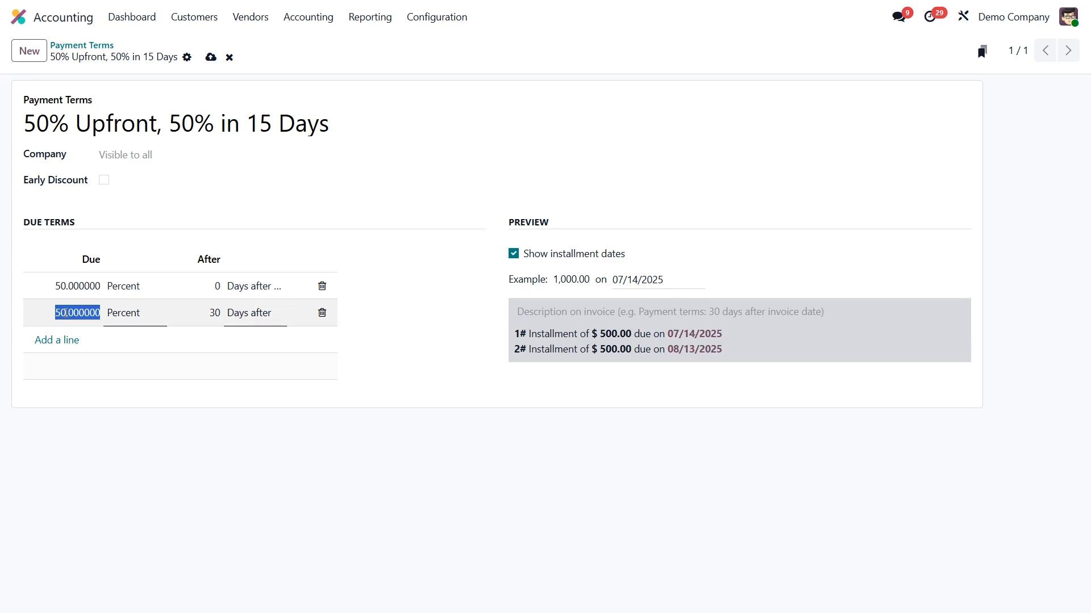
pyautogui.click(214, 314)
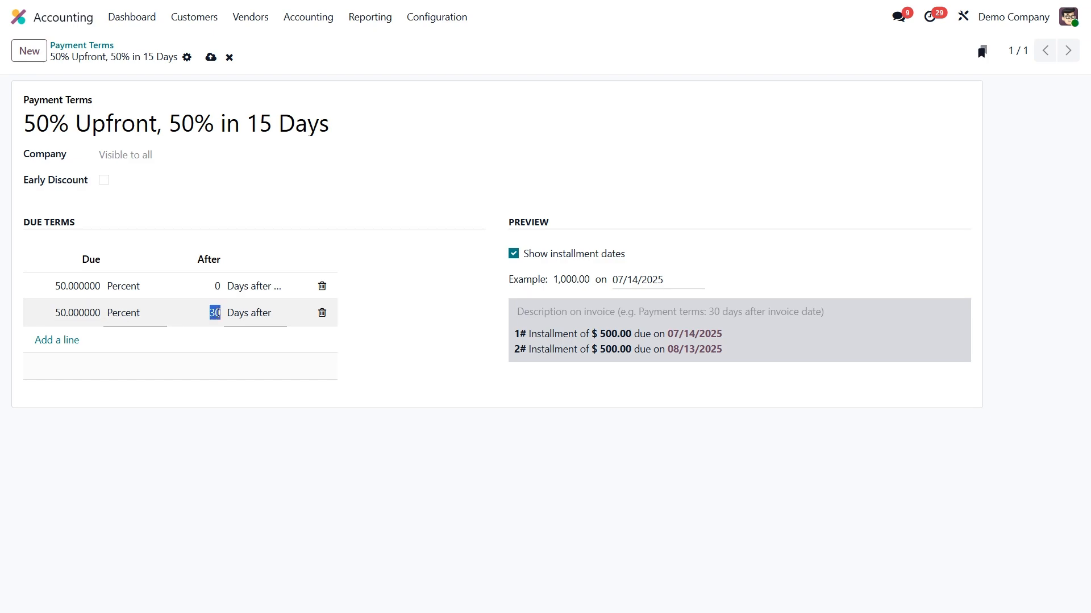
pyautogui.write('15')
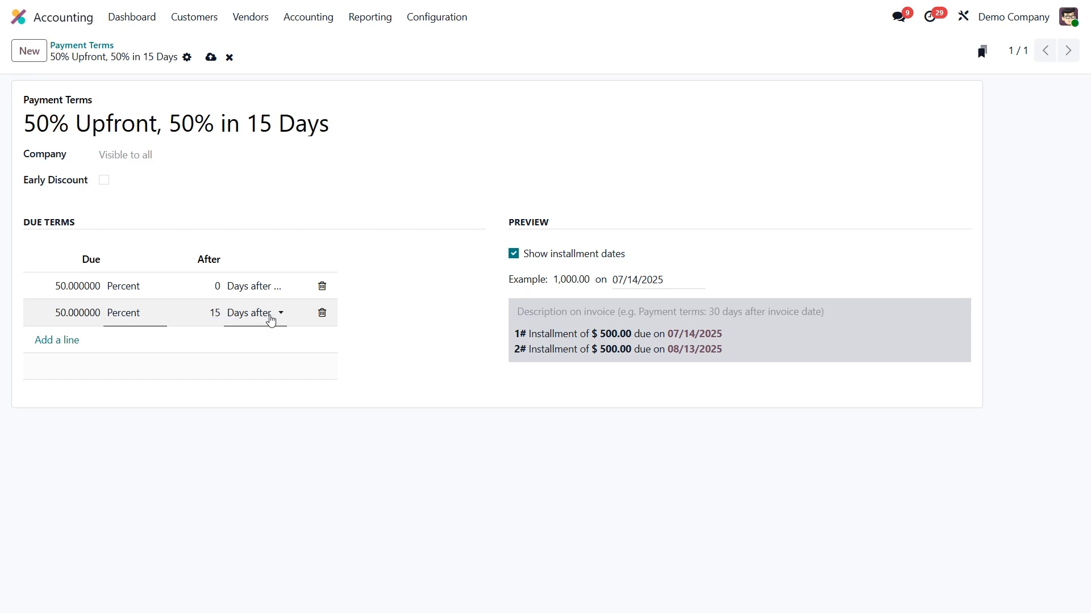
# Count the second installment's 15 days from the invoice date
pyautogui.click(255, 313)
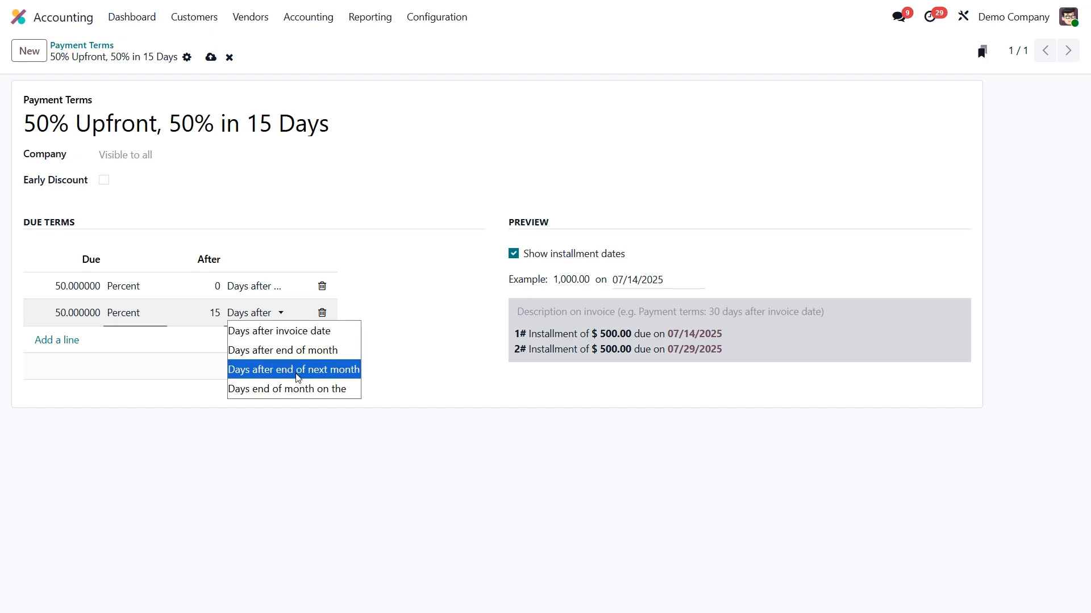
pyautogui.moveTo(321, 339)
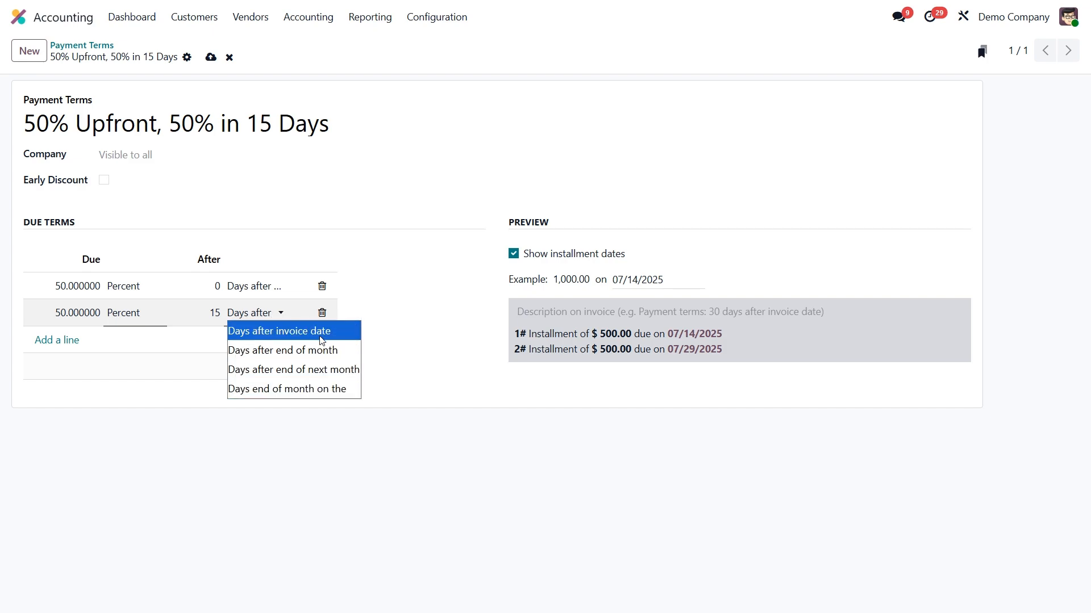
pyautogui.click(278, 330)
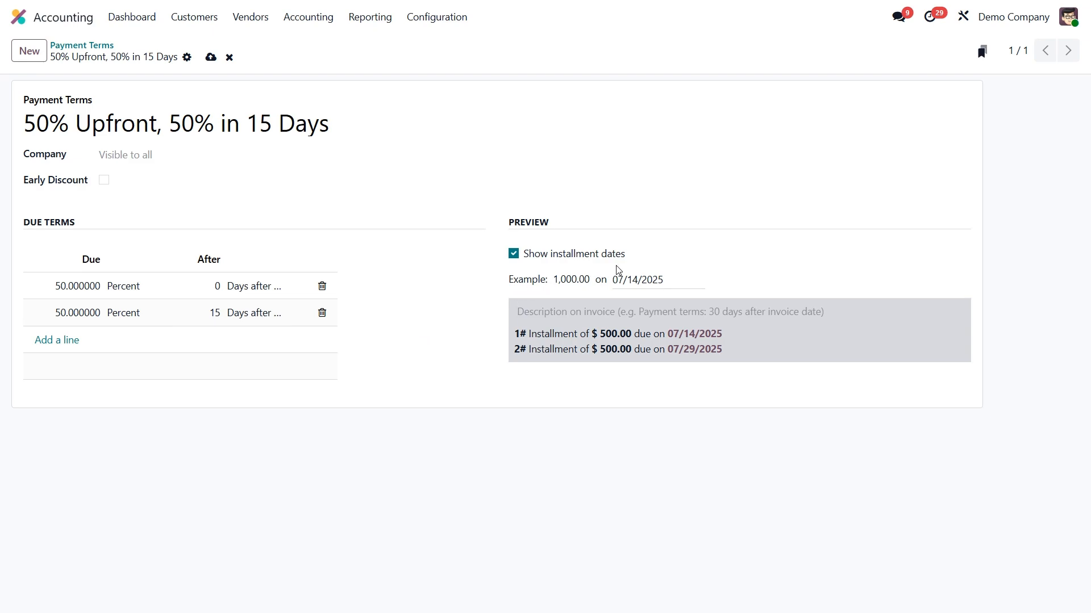
pyautogui.moveTo(668, 325)
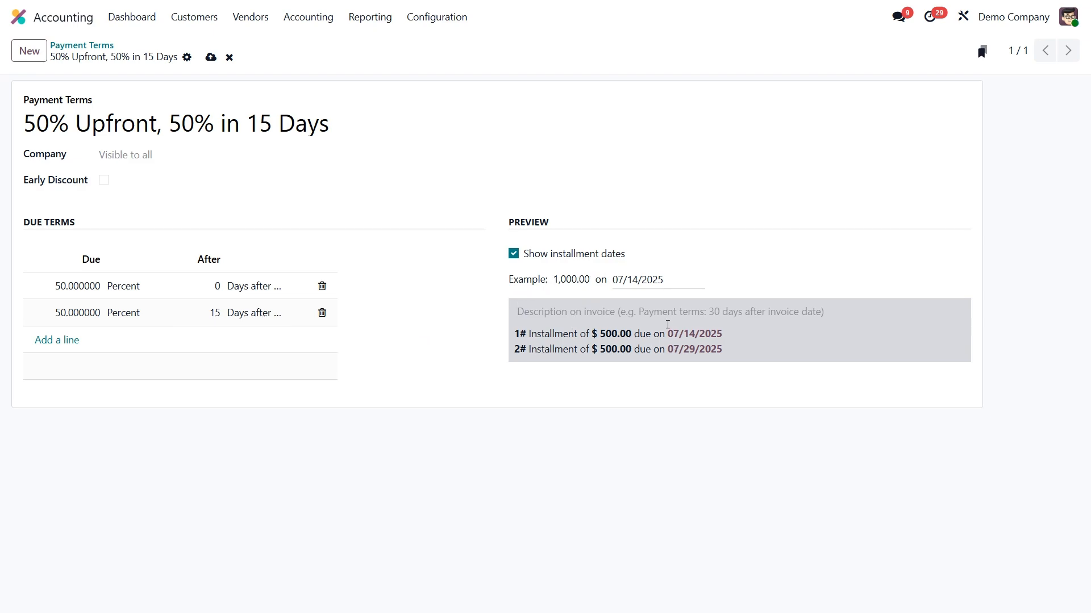
# Set the preview example date to 07/16/2025, showing installments due 07/16 and 07/31
pyautogui.click(638, 279)
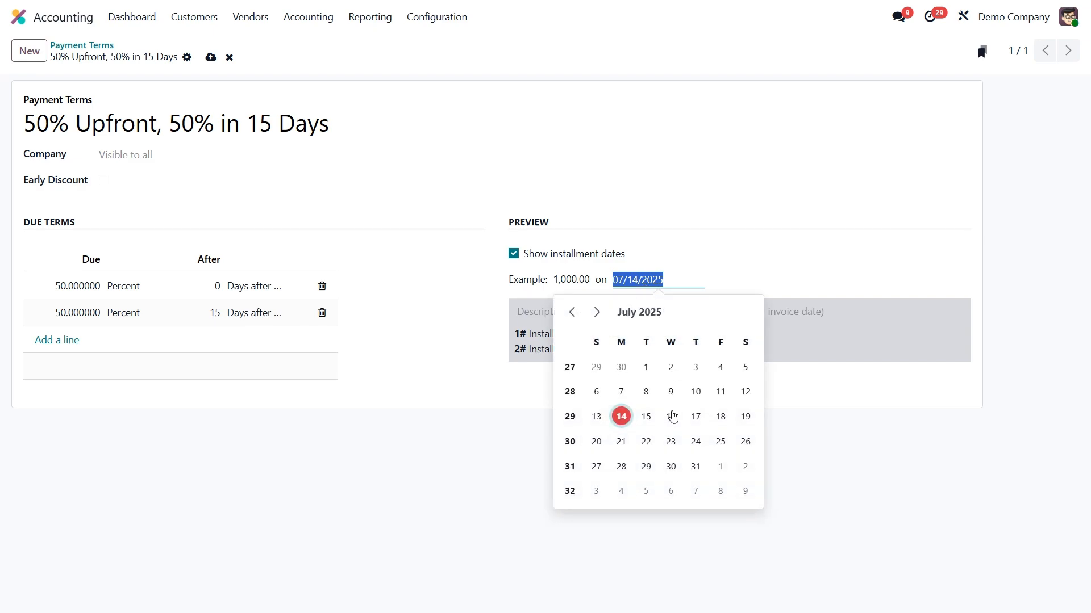
pyautogui.click(670, 415)
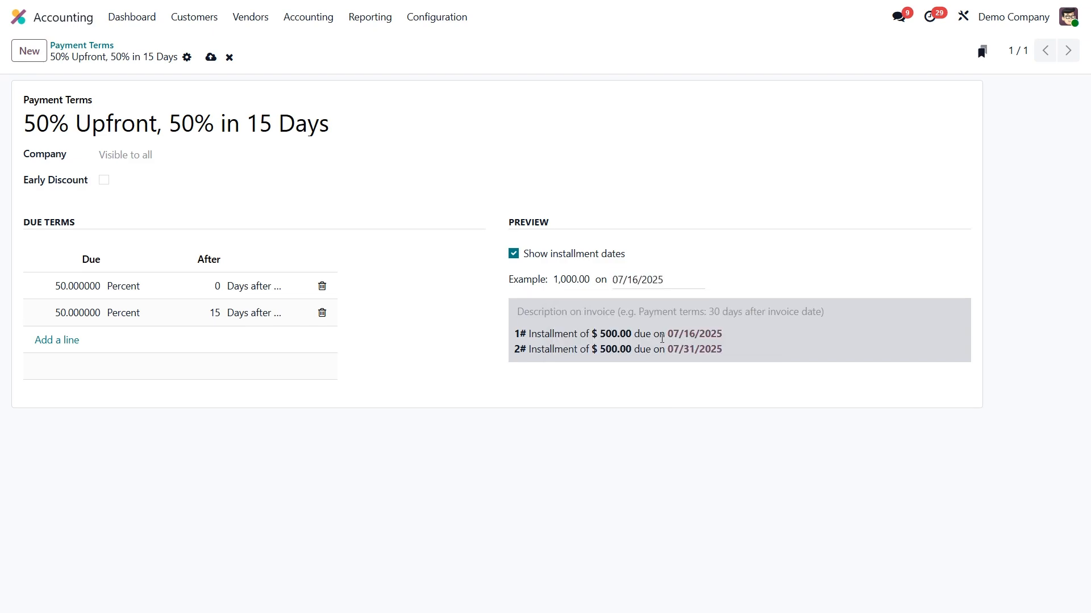
pyautogui.moveTo(696, 360)
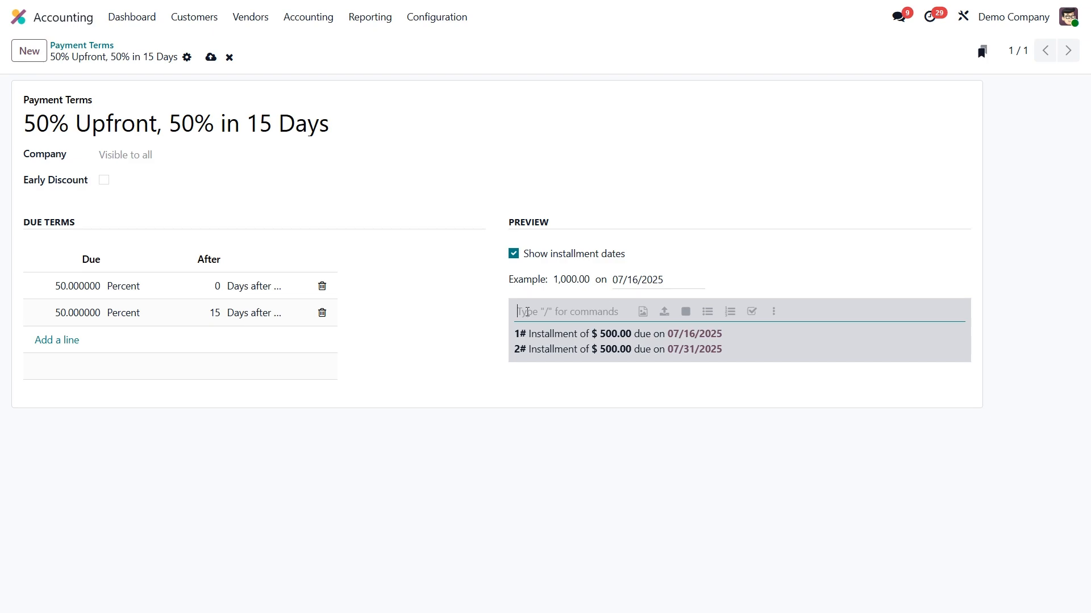
# Write the invoice description: 50% due immediately, remaining 50% due 15 days after invoice date
pyautogui.write('50% of the invoice total is due immediately. The remaining 50% is due 15 days after the invoice date.')
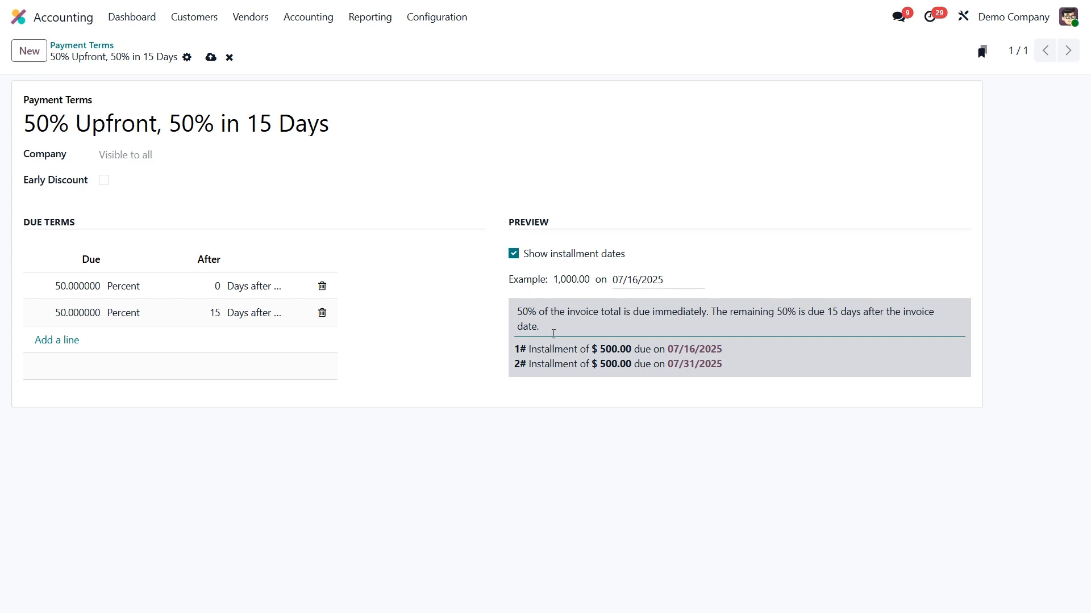
pyautogui.moveTo(520, 338)
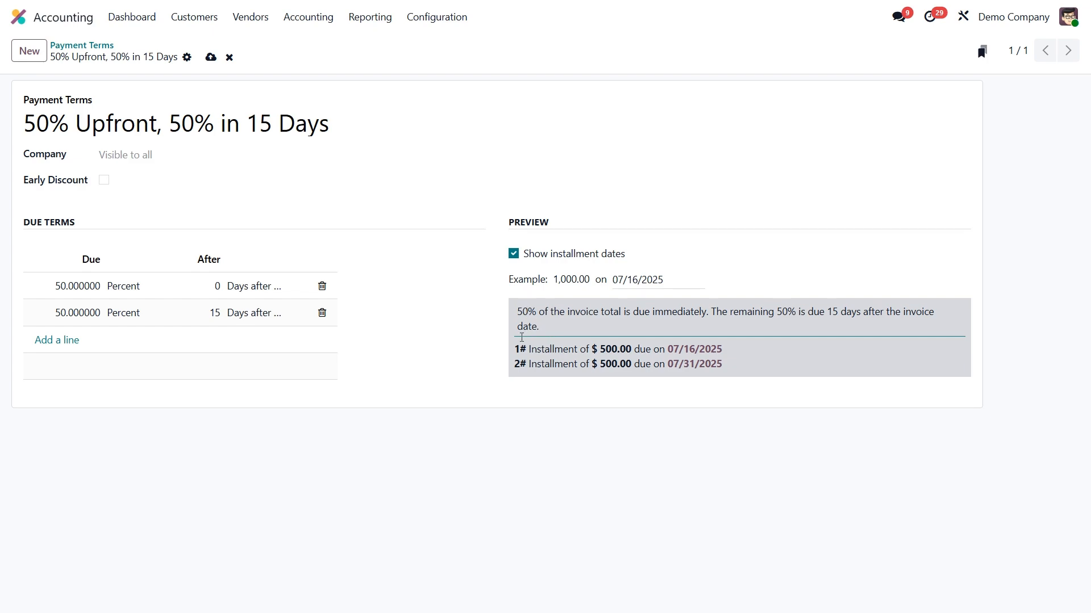
pyautogui.moveTo(249, 218)
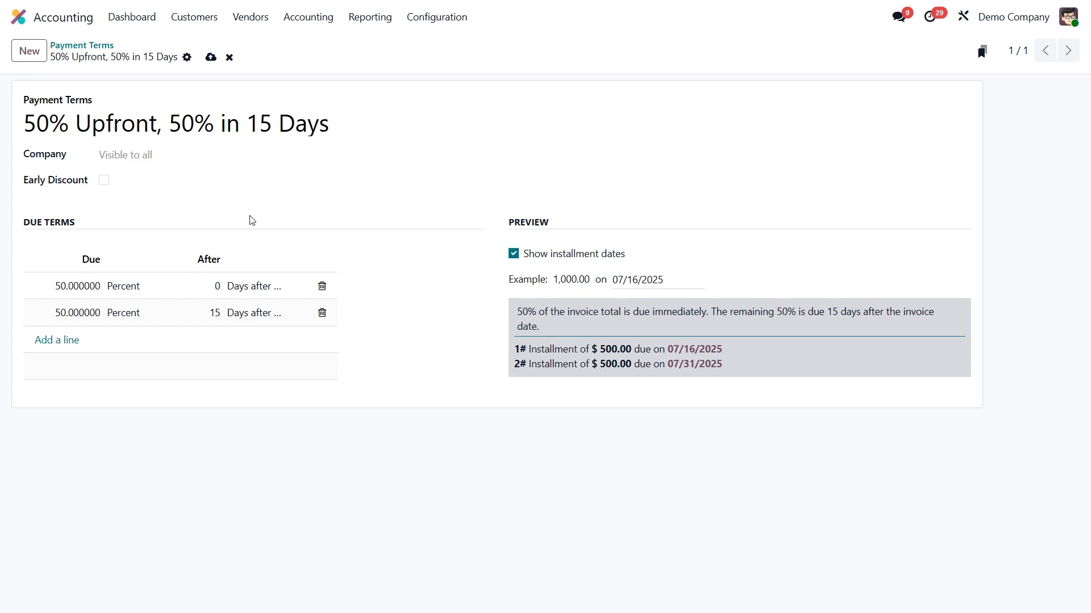
pyautogui.moveTo(52, 207)
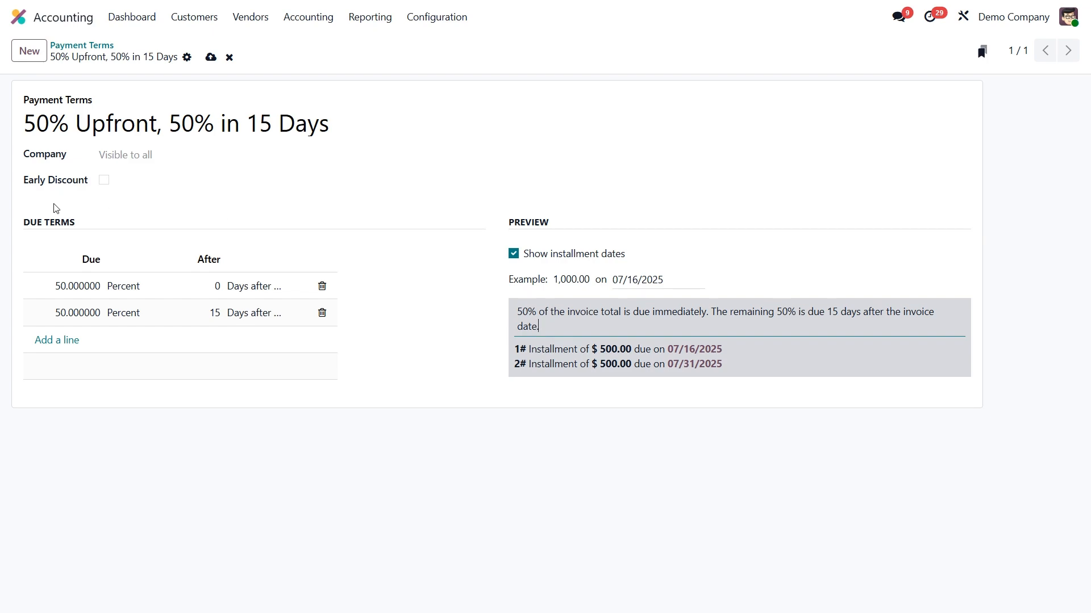
# Try an early payment discount with a 3-day period, then turn the discount off
pyautogui.click(104, 180)
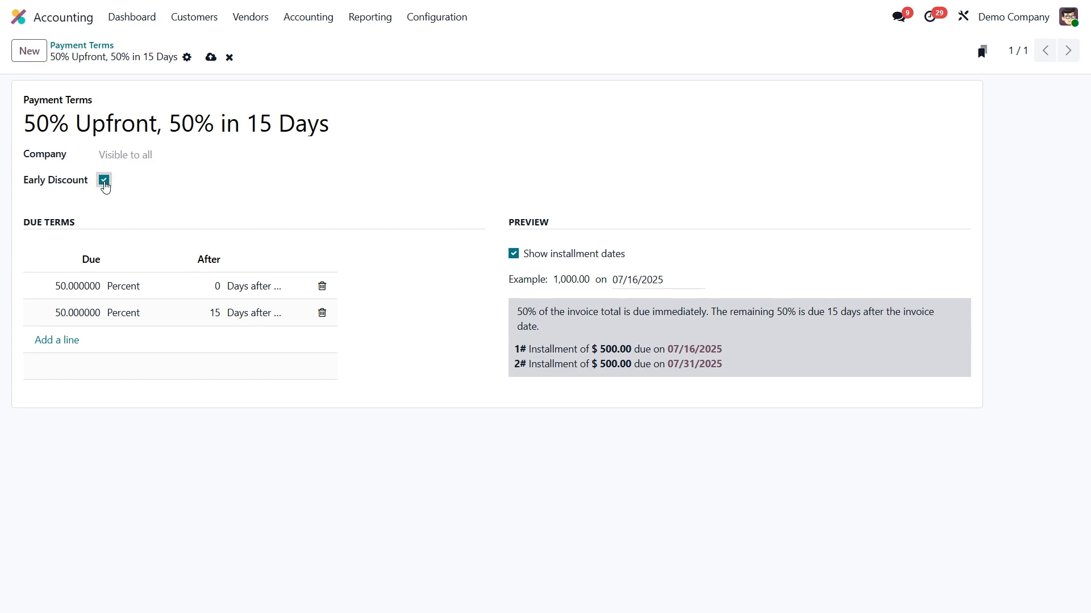
pyautogui.click(103, 181)
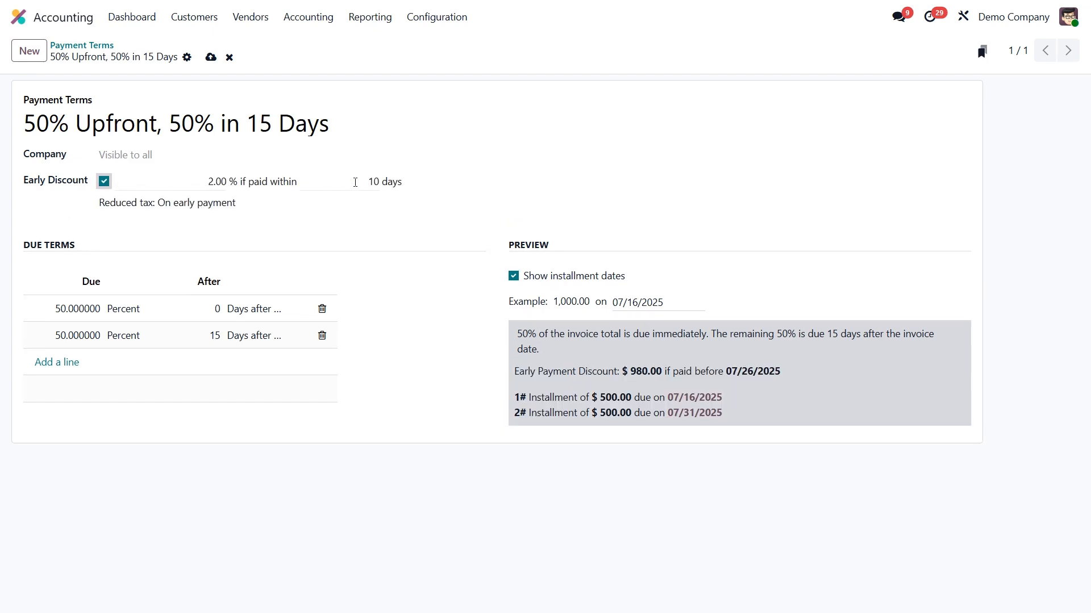
pyautogui.write('3')
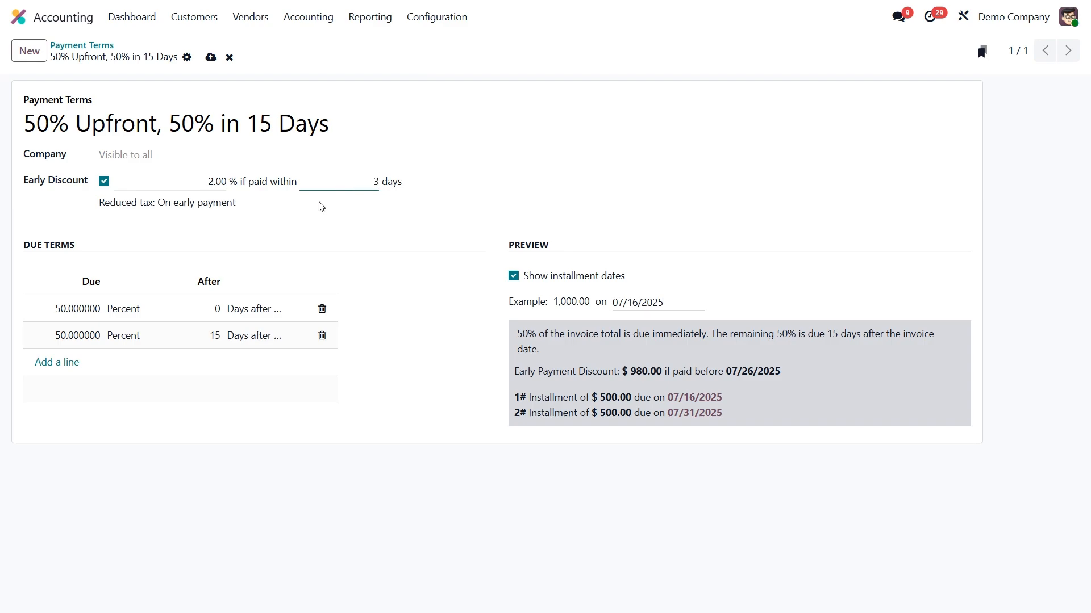
pyautogui.moveTo(102, 181)
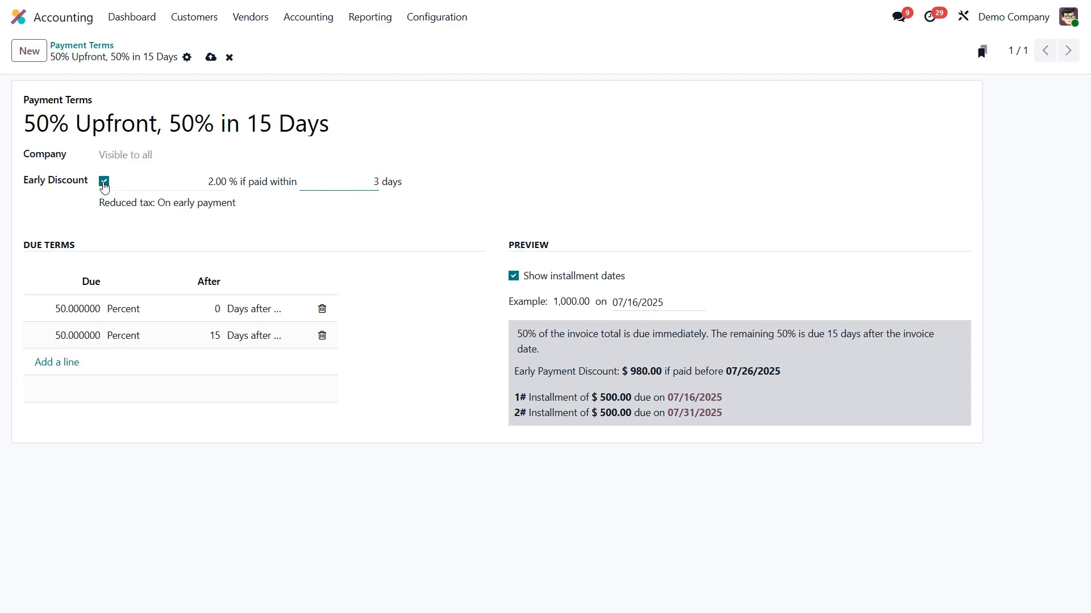
pyautogui.click(102, 182)
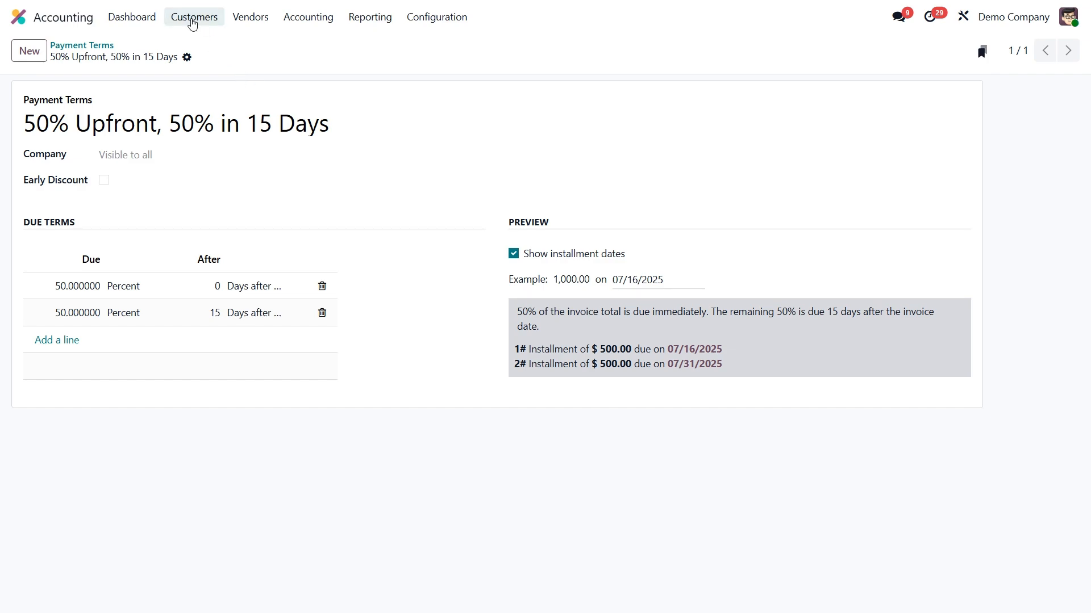
# View Azure Interior's Sales & Purchase settings showing End of Following Month payment terms
pyautogui.click(193, 17)
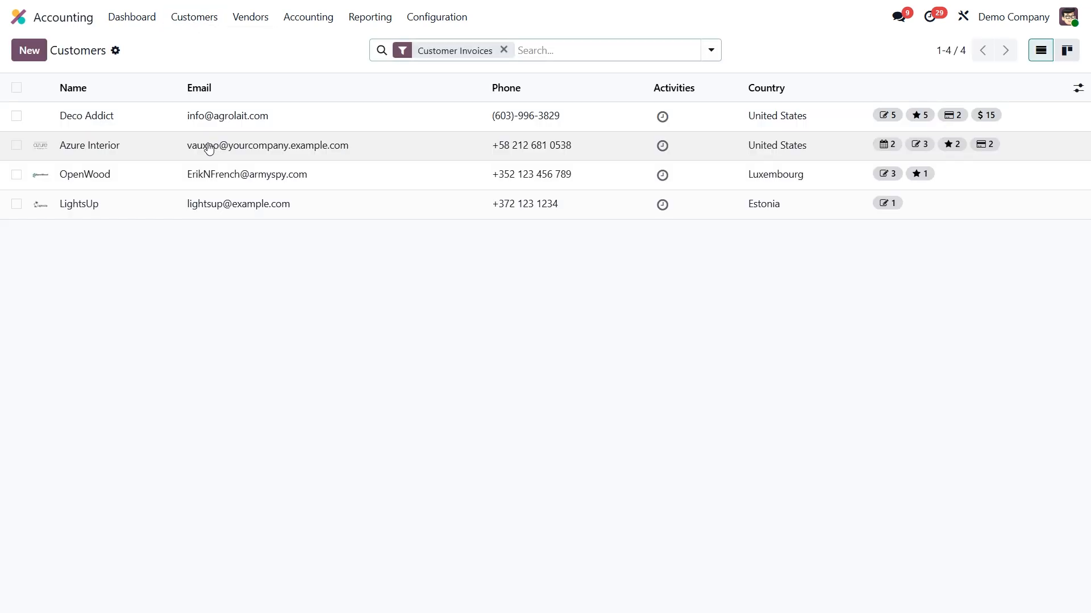
pyautogui.click(88, 146)
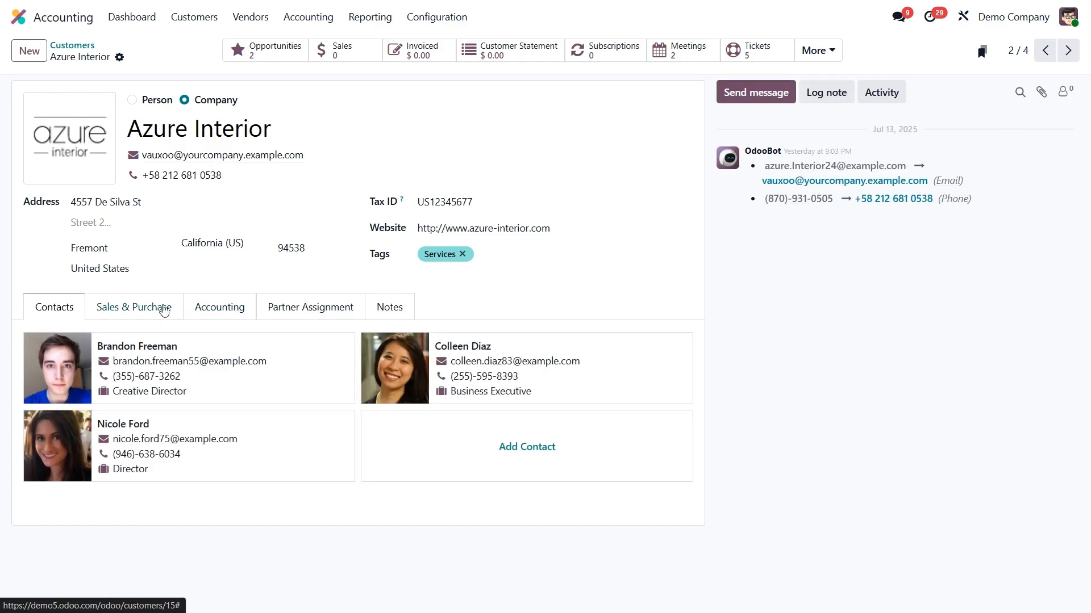
pyautogui.click(134, 307)
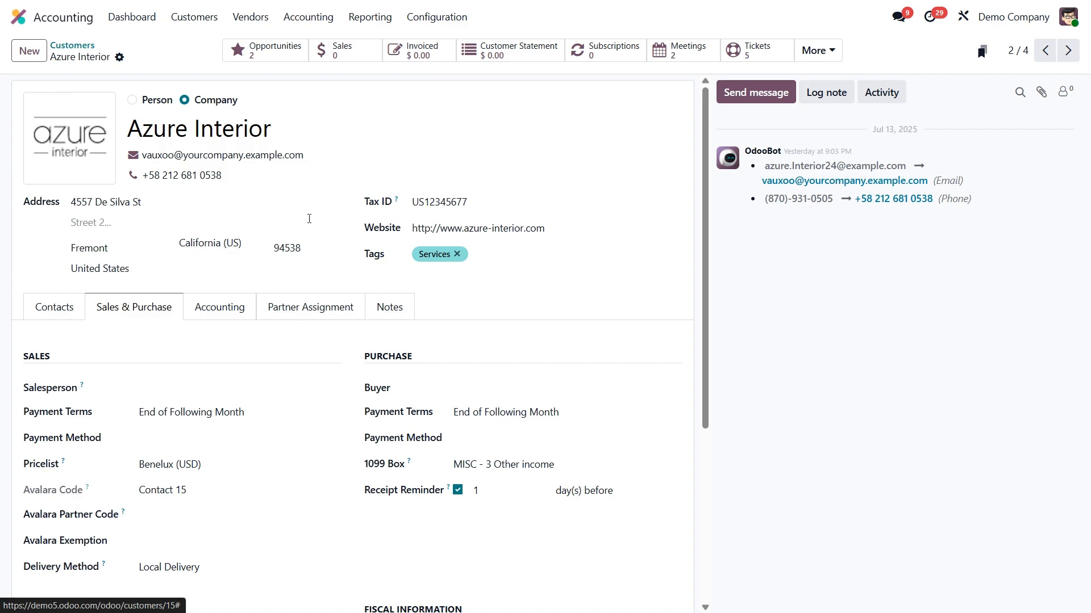
pyautogui.click(193, 17)
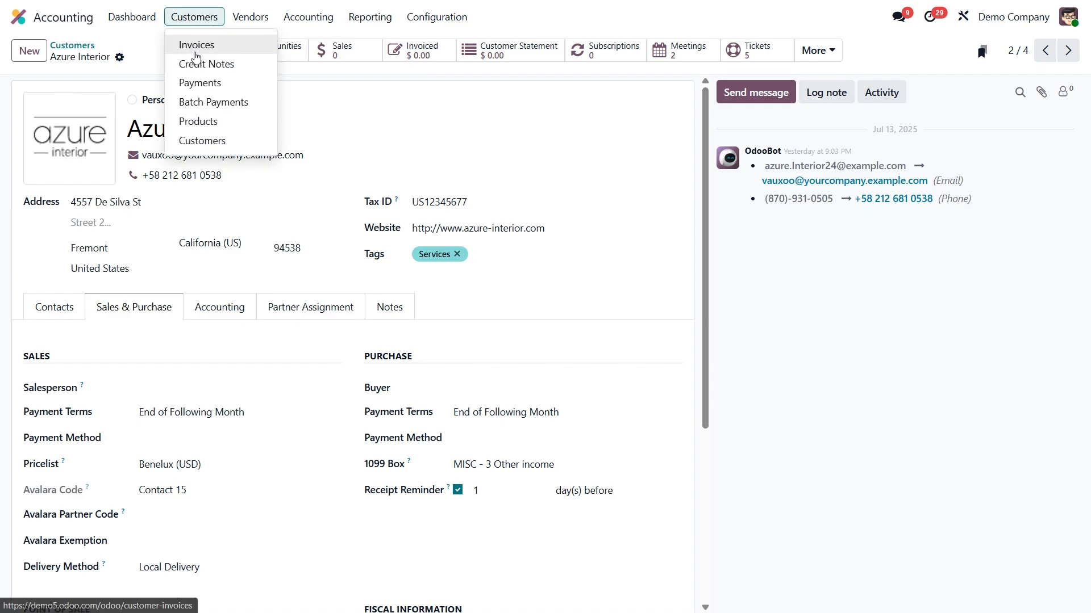
# Create a new customer invoice billed to Deco Addict and reach its Payment terms field
pyautogui.click(195, 45)
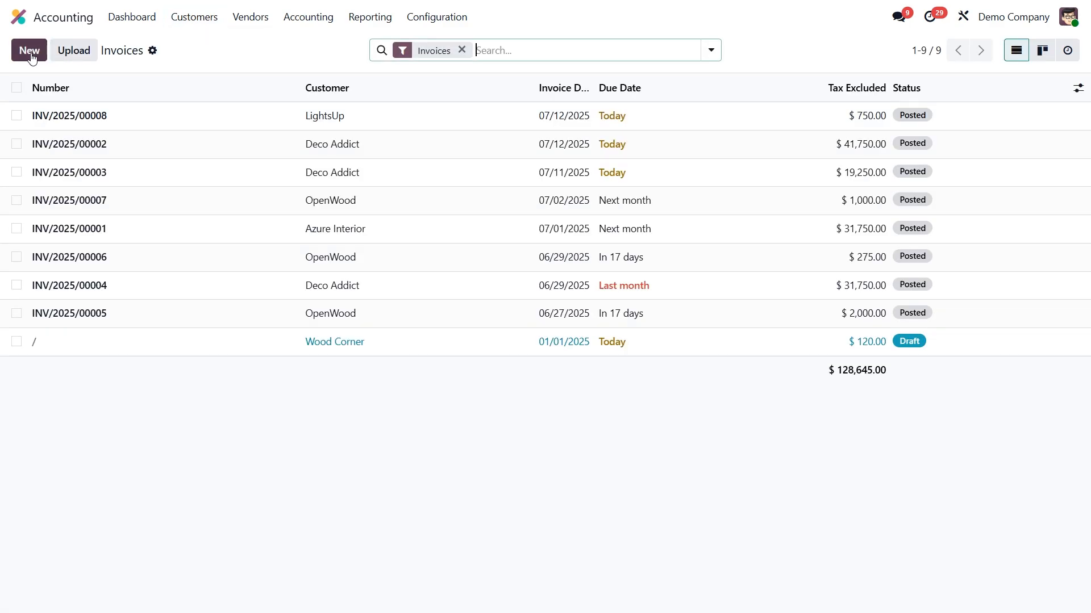
pyautogui.click(29, 51)
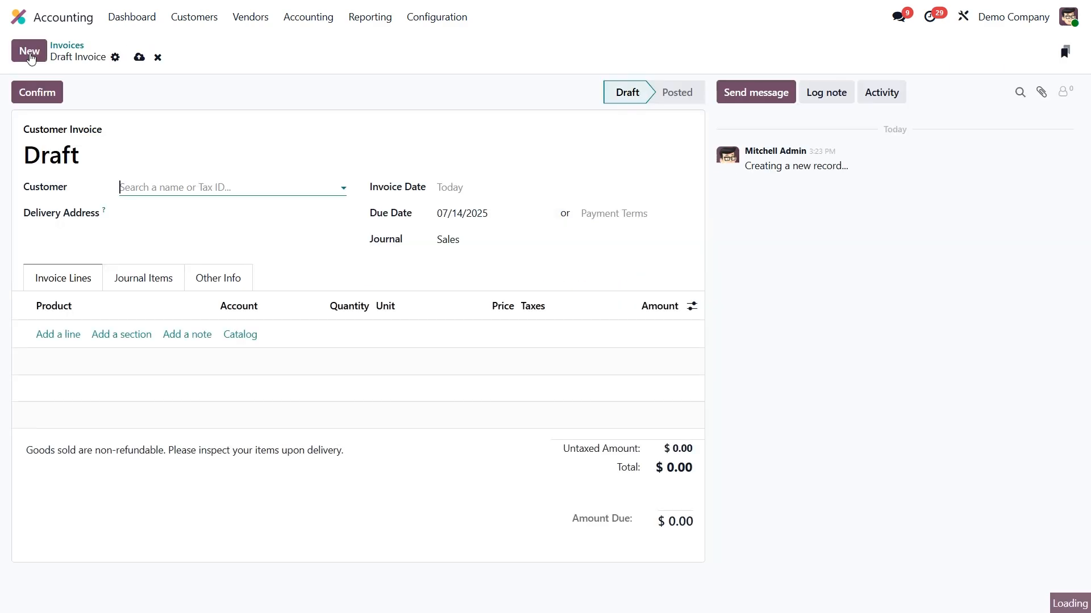
pyautogui.click(230, 187)
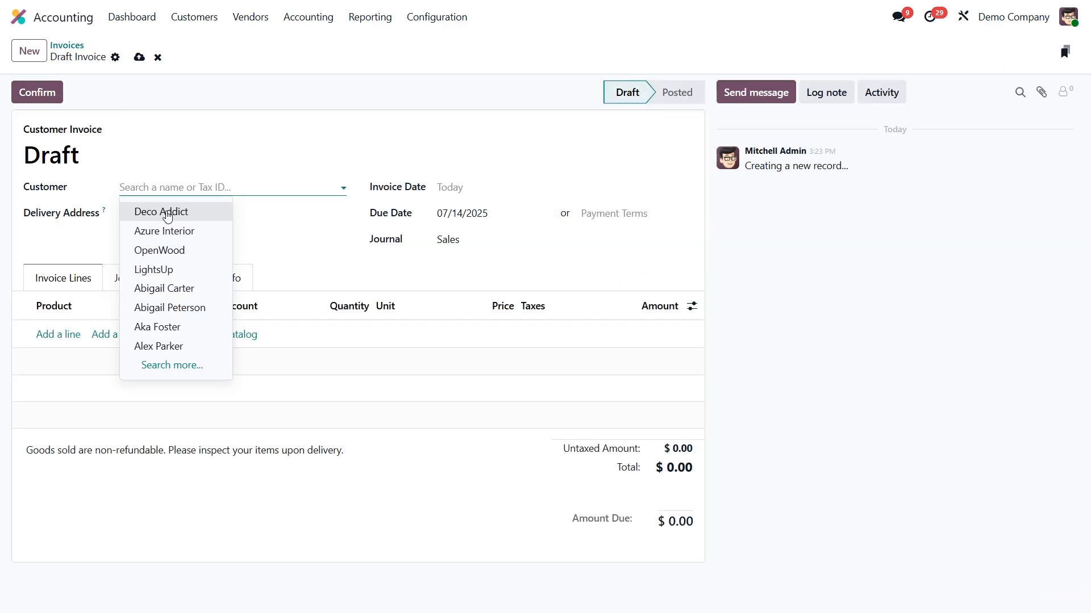
pyautogui.click(161, 212)
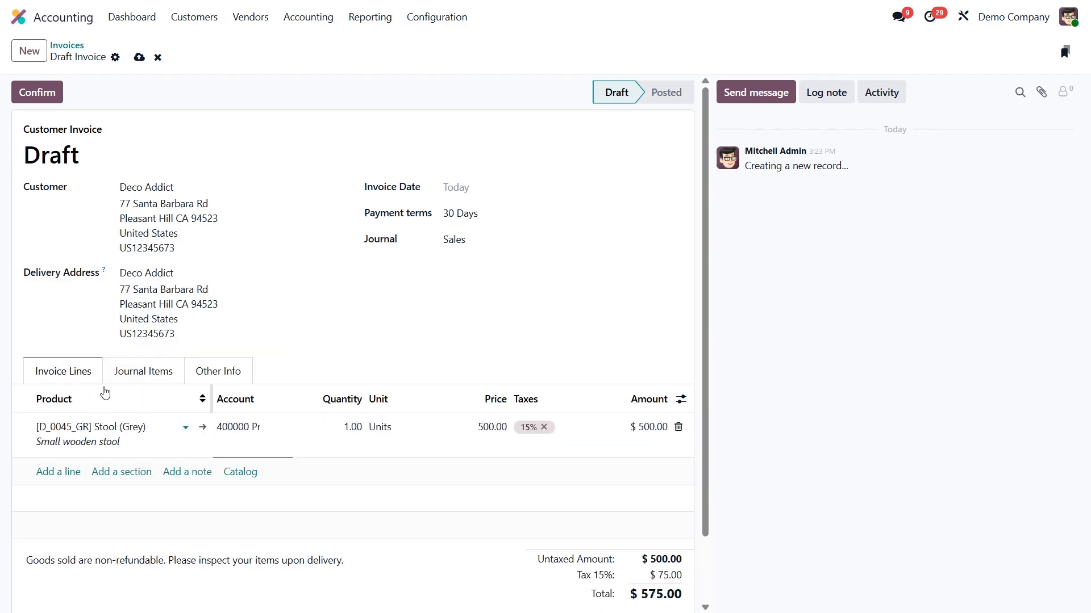
pyautogui.click(460, 213)
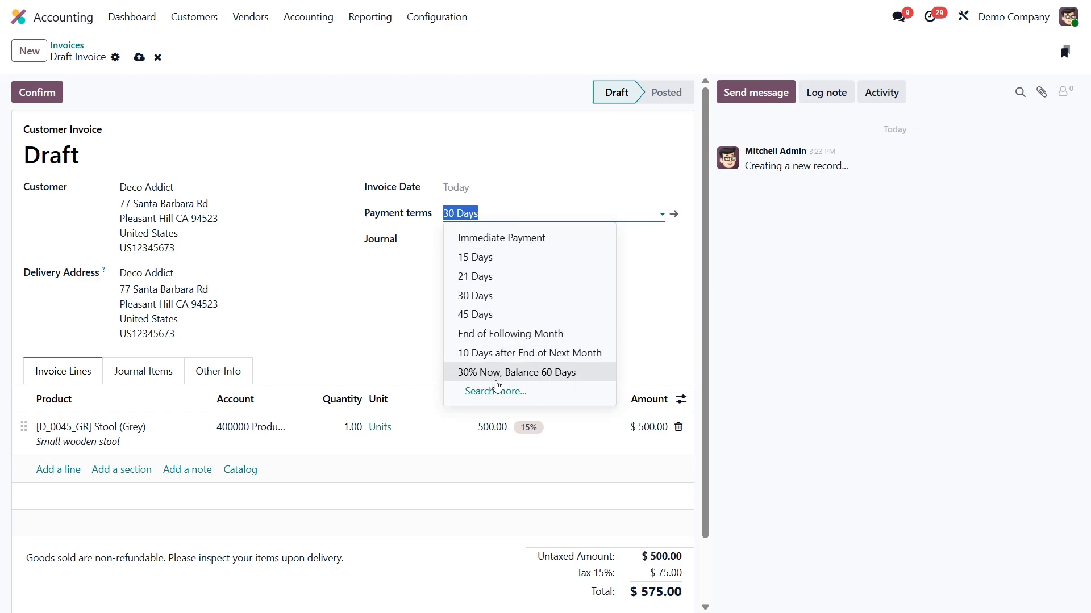
# Apply '50% Upfront, 50% in 15 Days' terms and confirm the invoice as INV/2025/00009
pyautogui.click(496, 391)
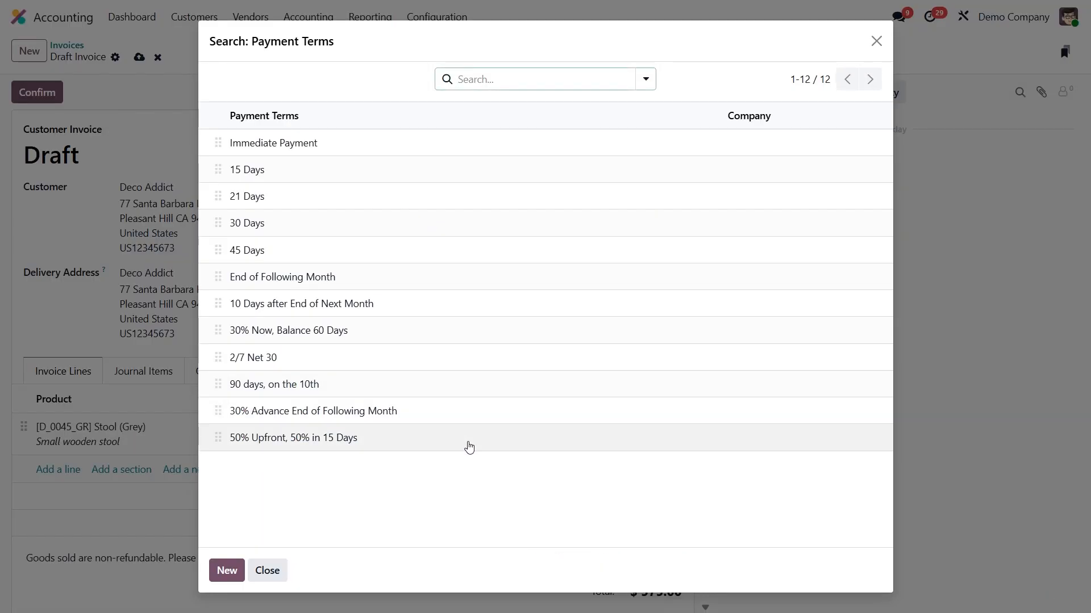
pyautogui.click(294, 438)
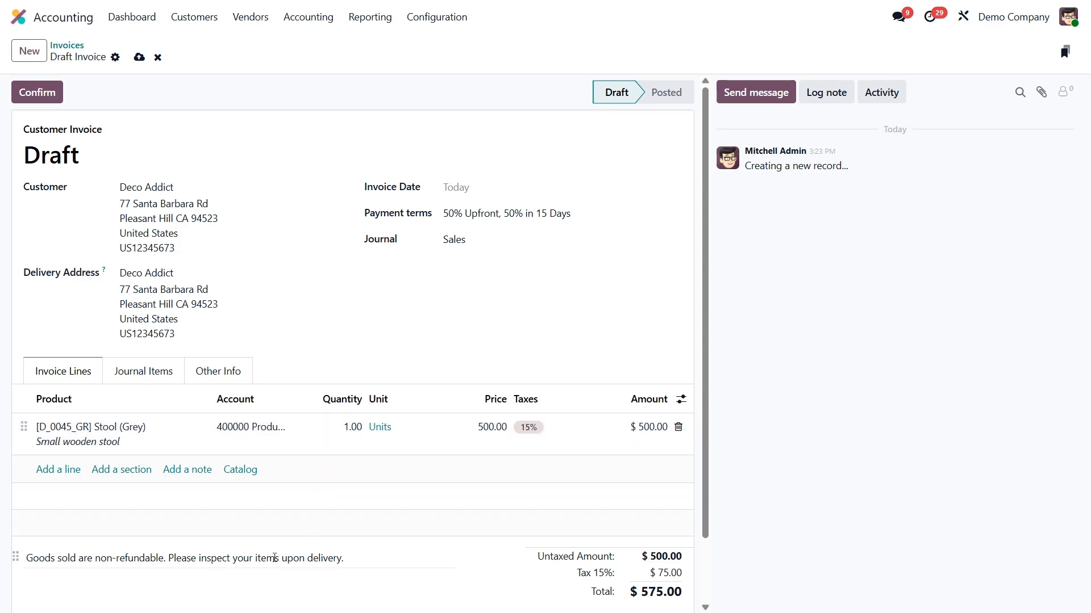
pyautogui.moveTo(331, 559)
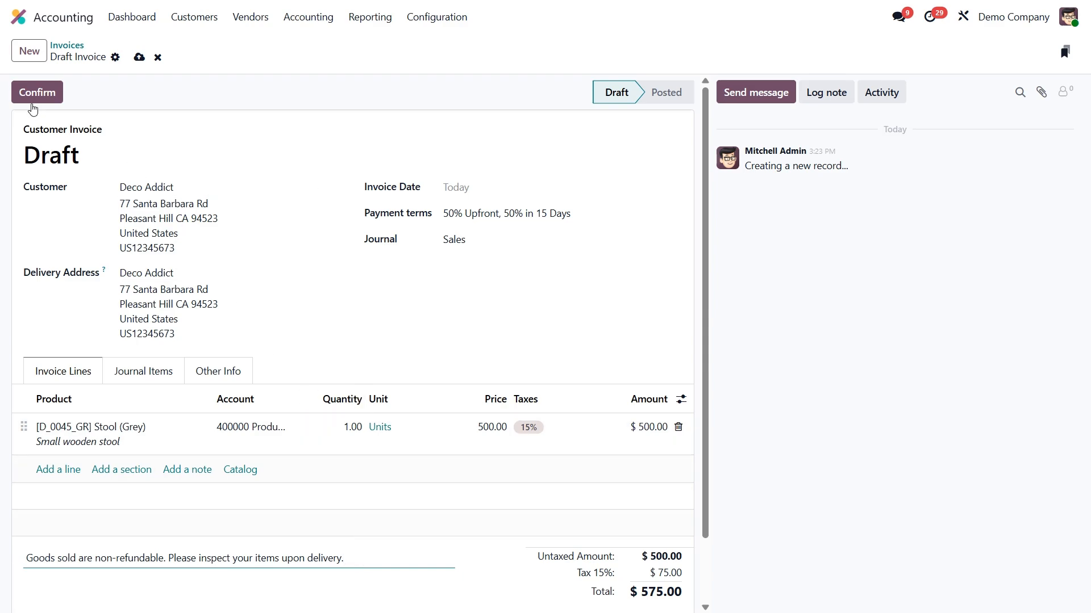
pyautogui.click(37, 92)
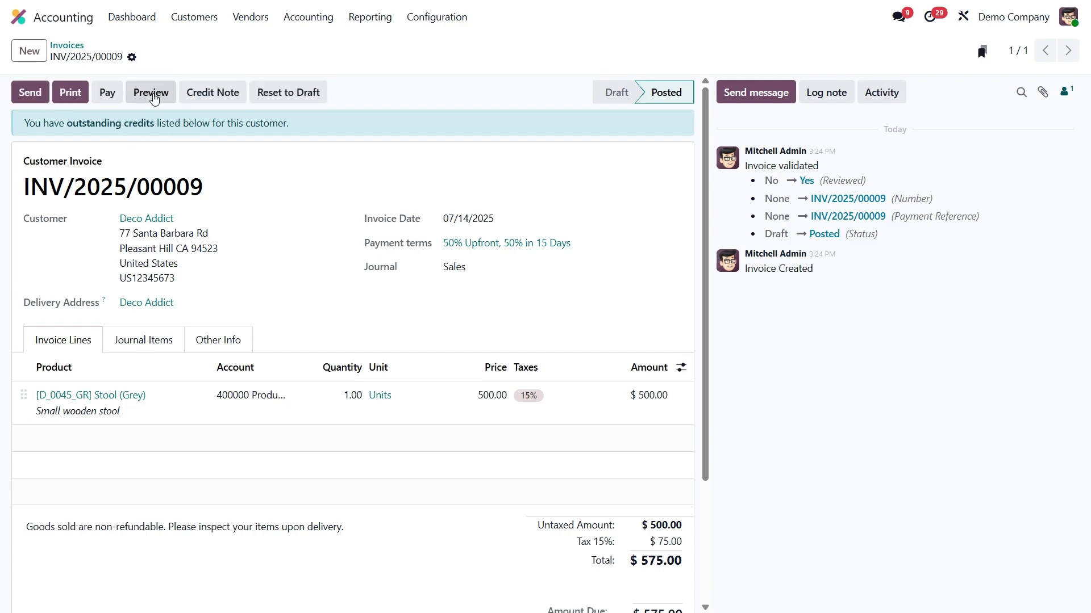
# Preview INV/2025/00009 in the customer portal, revealing the two $287.50 installments and non-refundable goods note
pyautogui.click(150, 92)
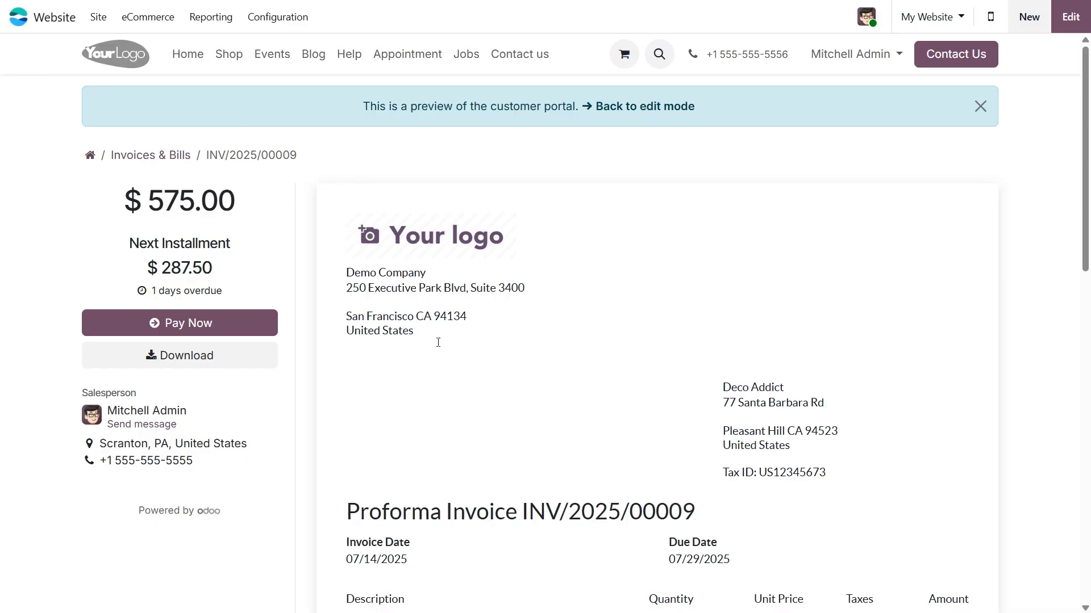
pyautogui.scroll(-3)
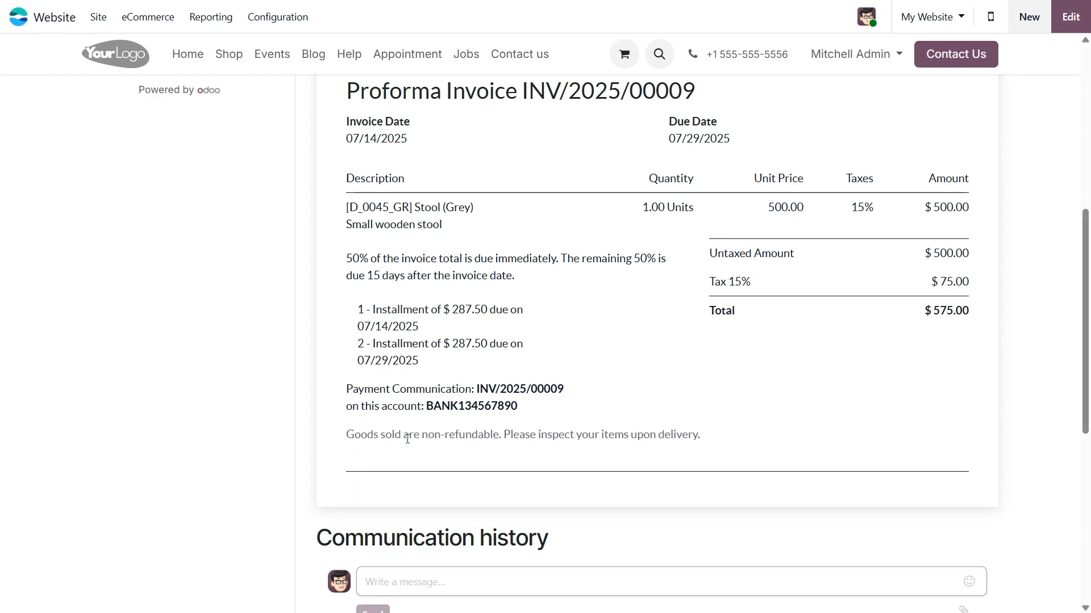
pyautogui.moveTo(723, 448)
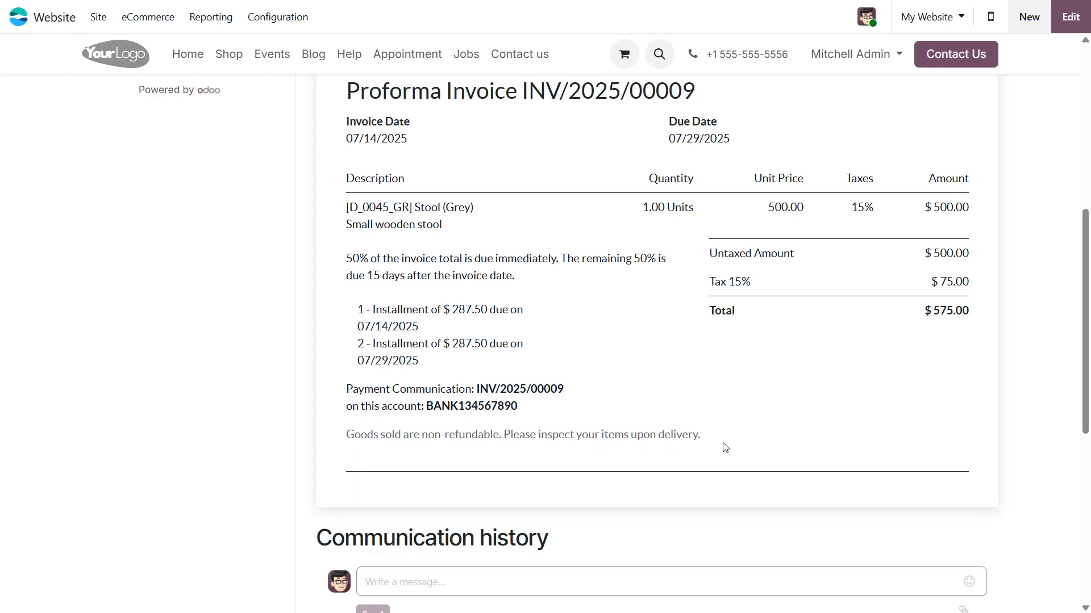
pyautogui.scroll(3)
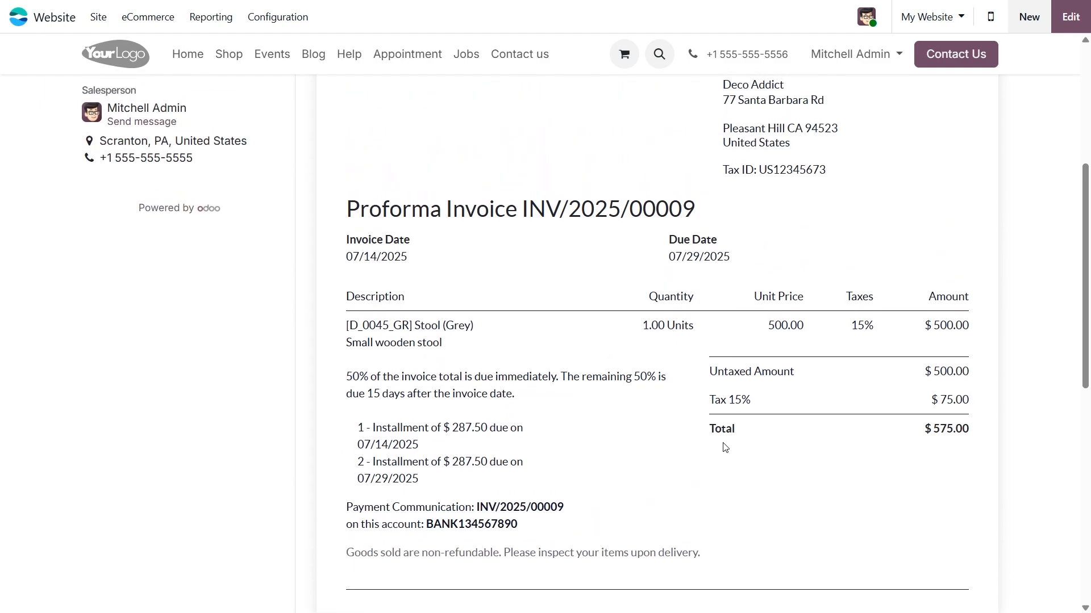
pyautogui.scroll(3)
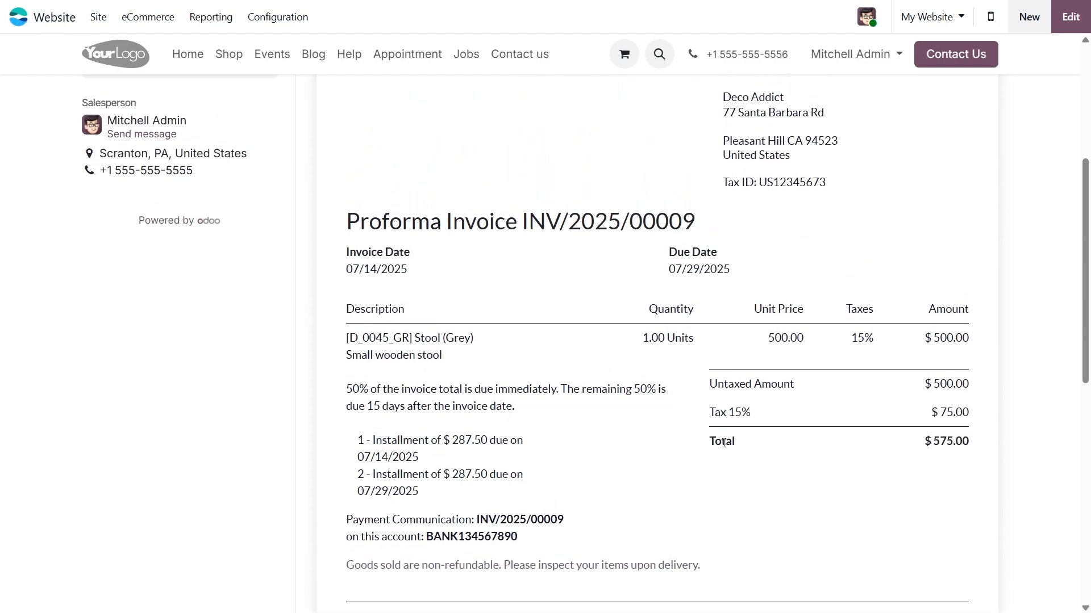
pyautogui.moveTo(602, 488)
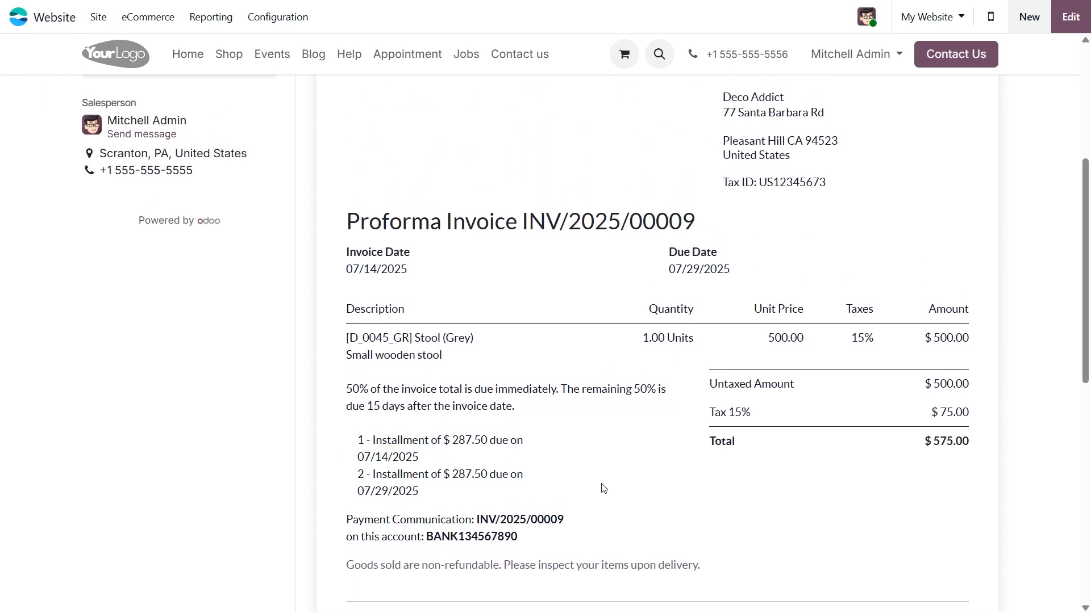